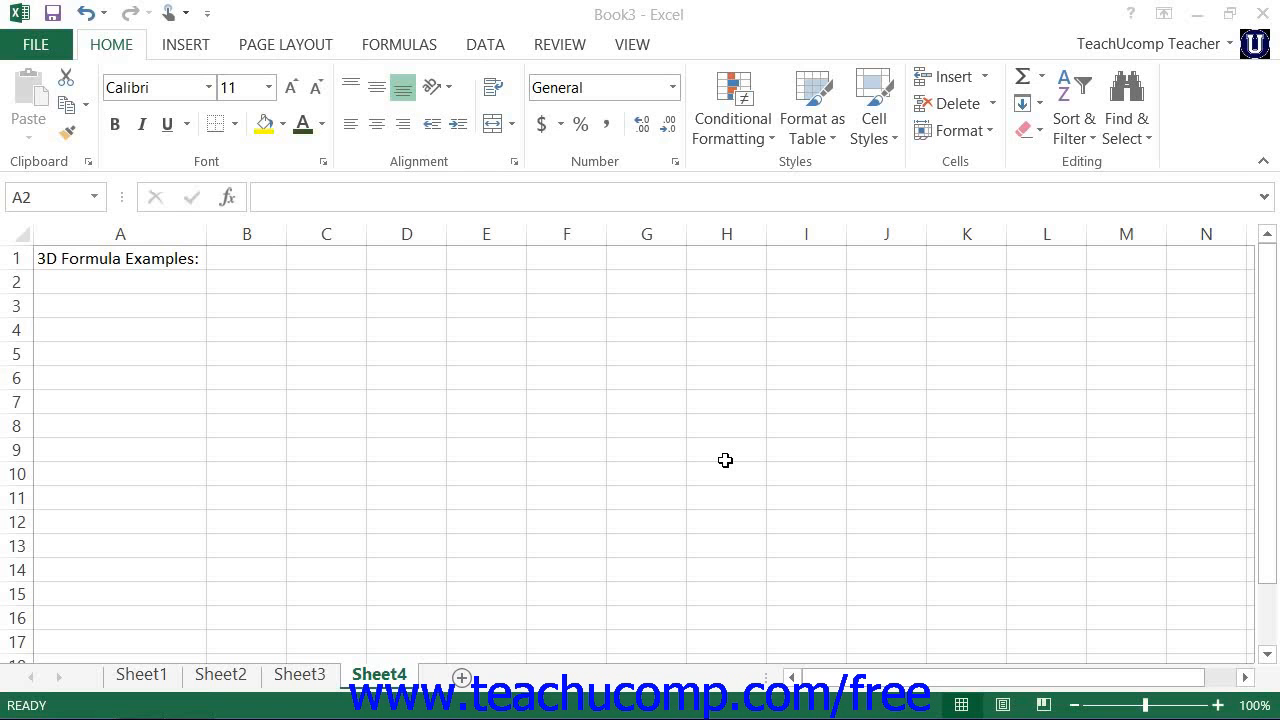
Step: Select A2 on Sheet4 and check the B2 values on Sheet1 and Sheet2 first
left_click(120, 280)
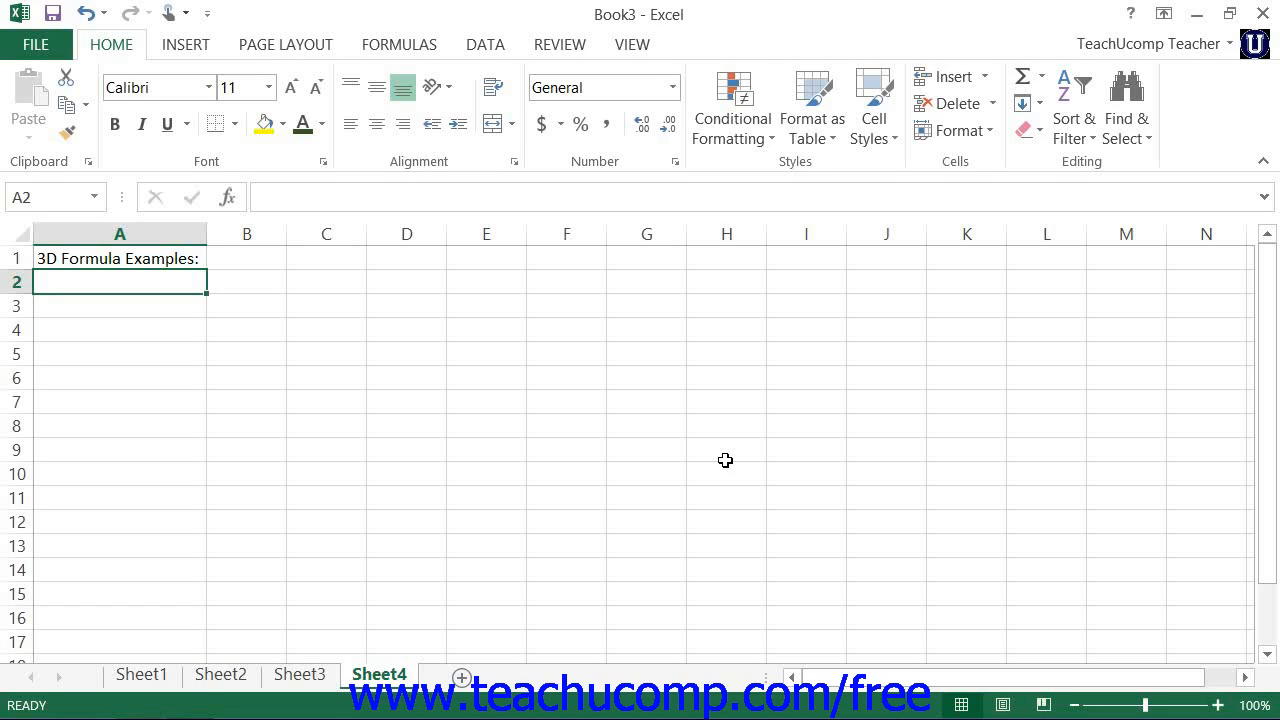
mouse_move(720, 456)
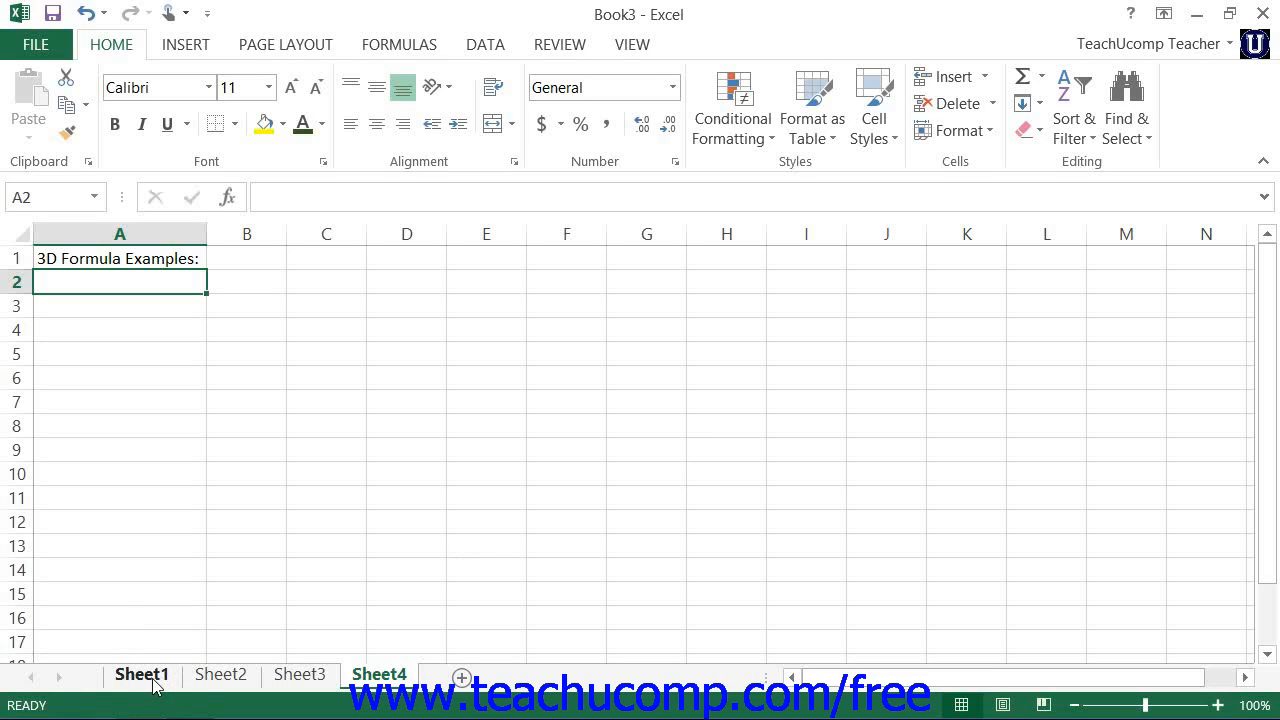
left_click(140, 674)
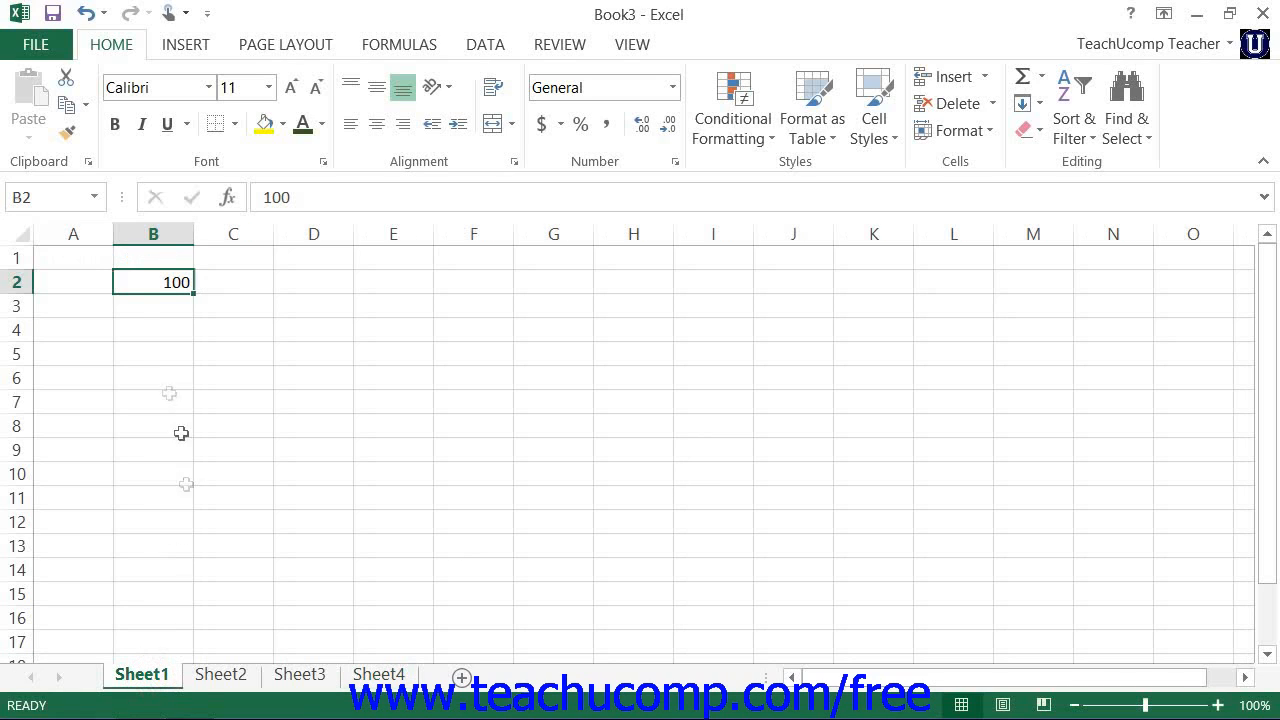
mouse_move(140, 468)
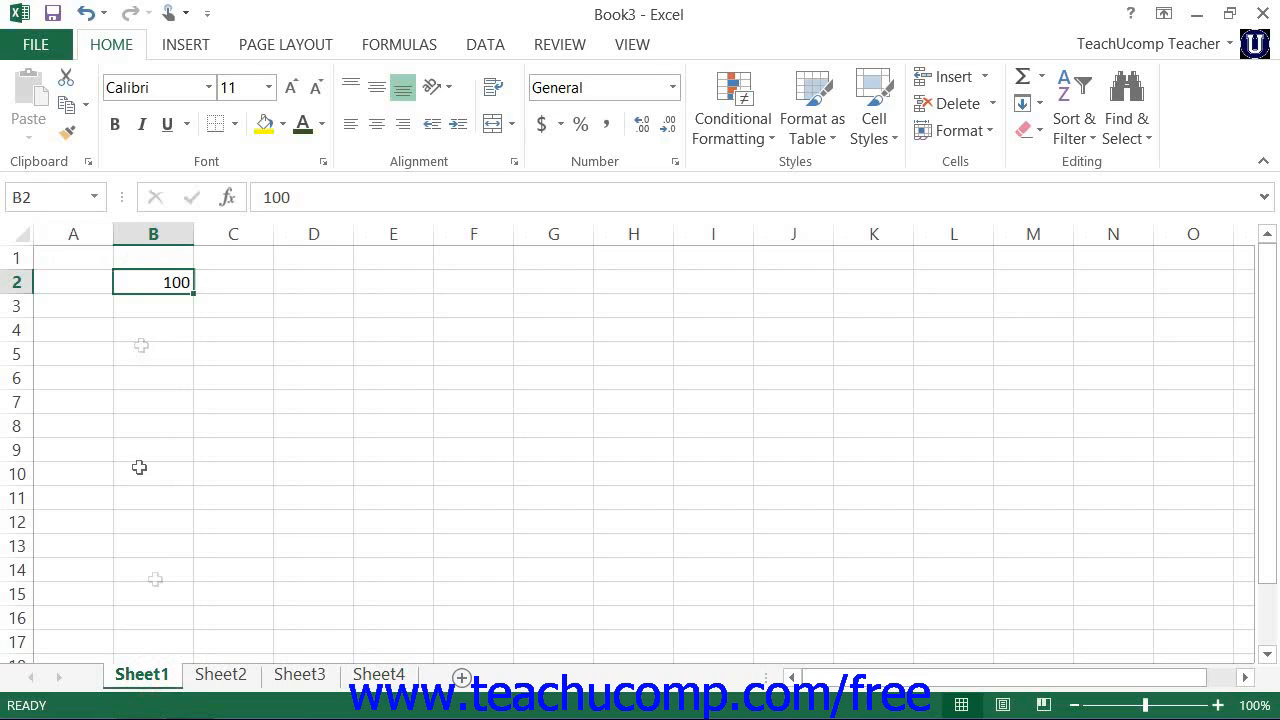
left_click(220, 672)
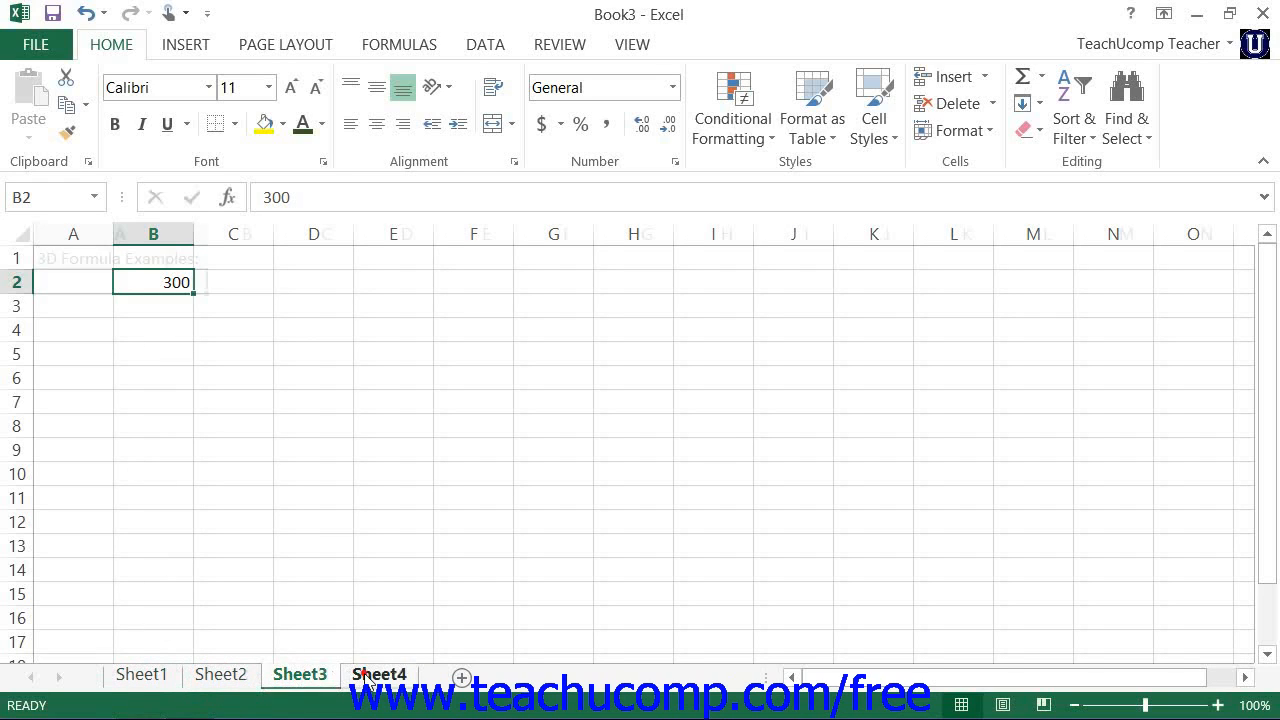
left_click(378, 674)
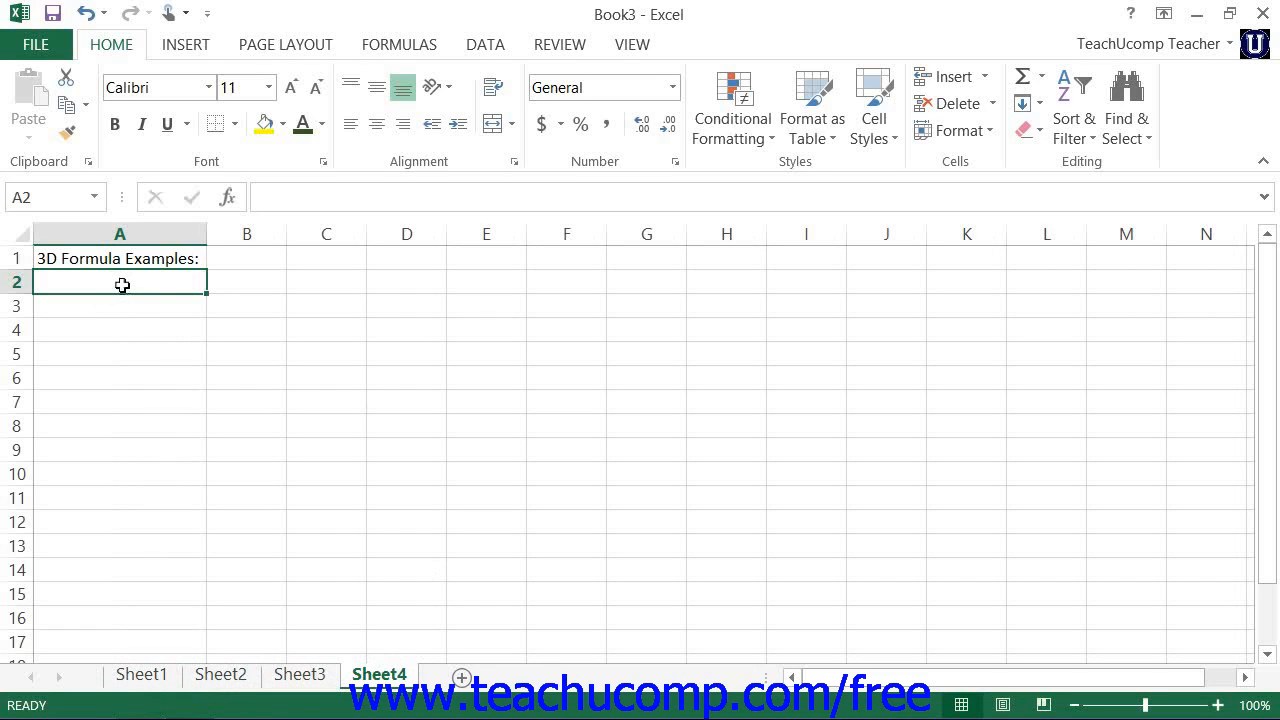
mouse_move(172, 336)
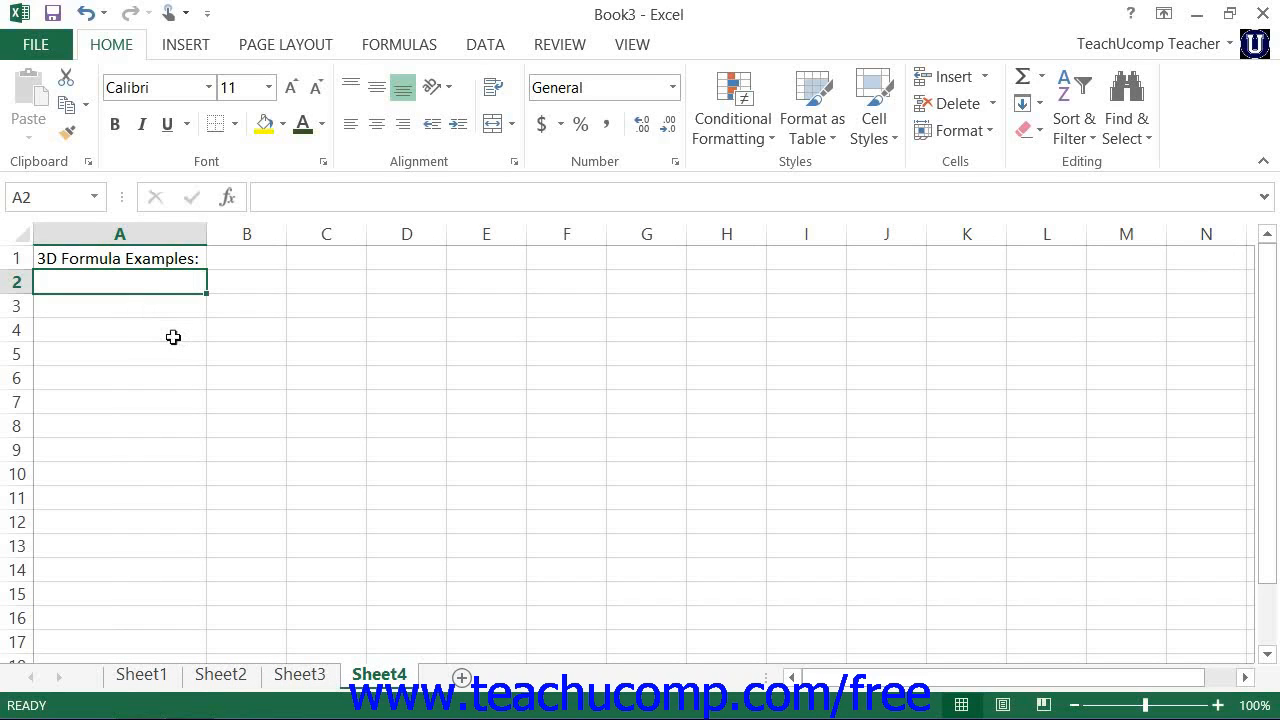
Step: Enter =Sheet1!B2+Sheet2!B2+Sheet3!B2 in A2 so it shows 600, then move to A3
type("=")
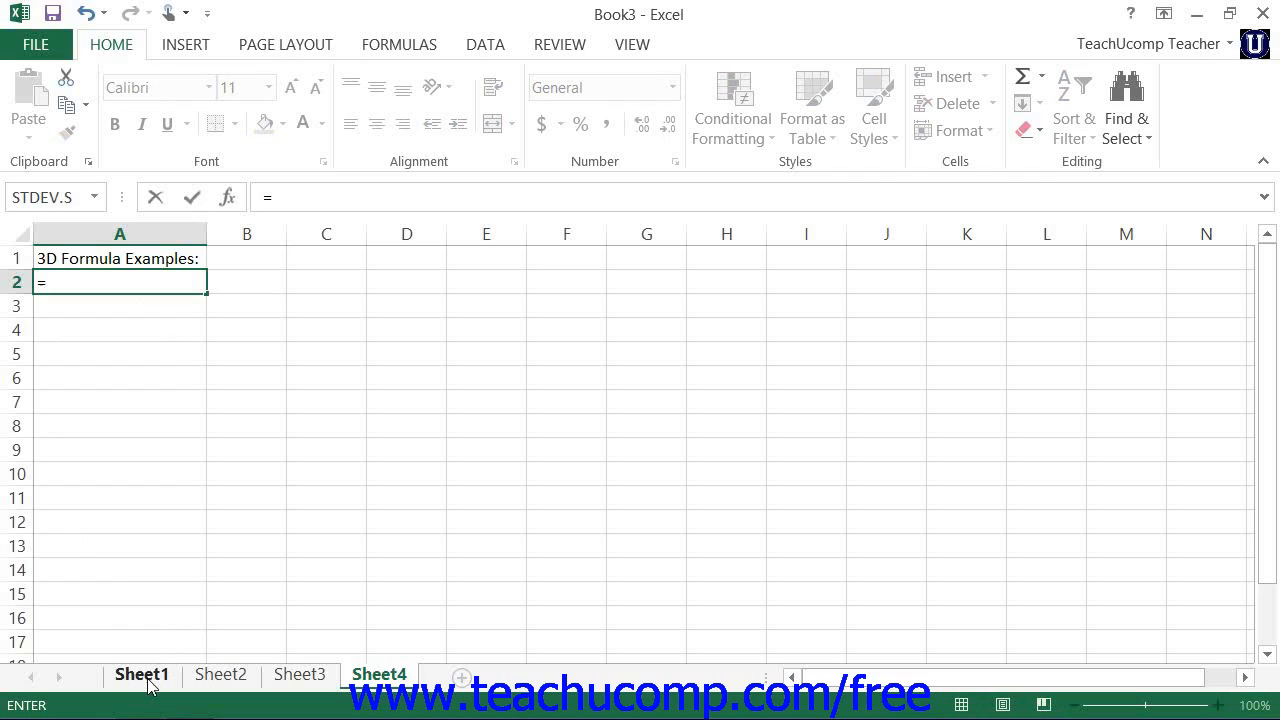
left_click(140, 672)
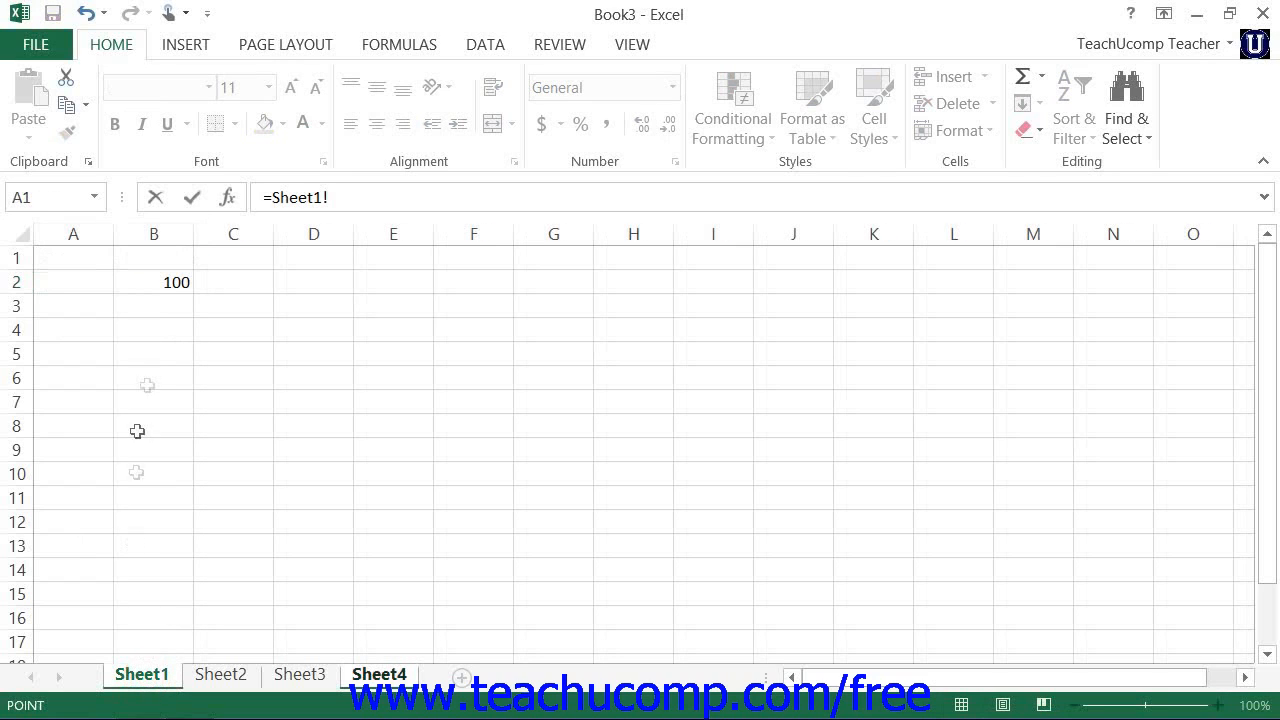
left_click(152, 282)
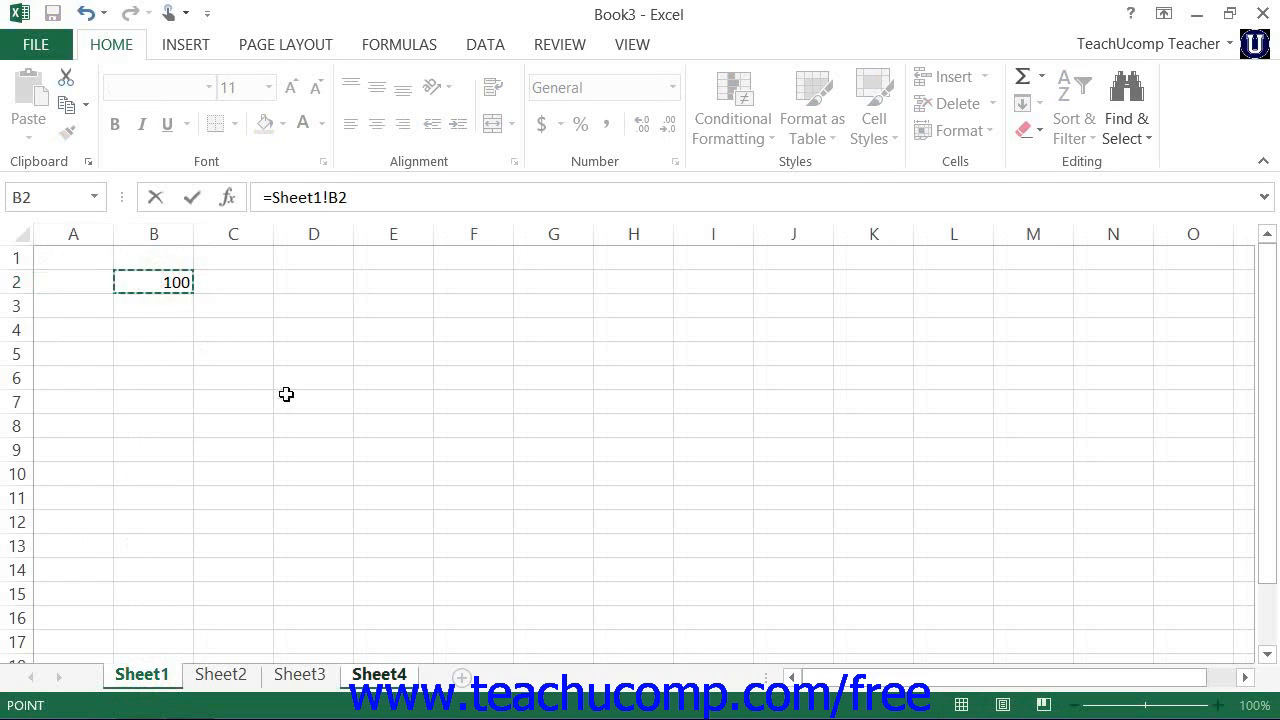
type("+")
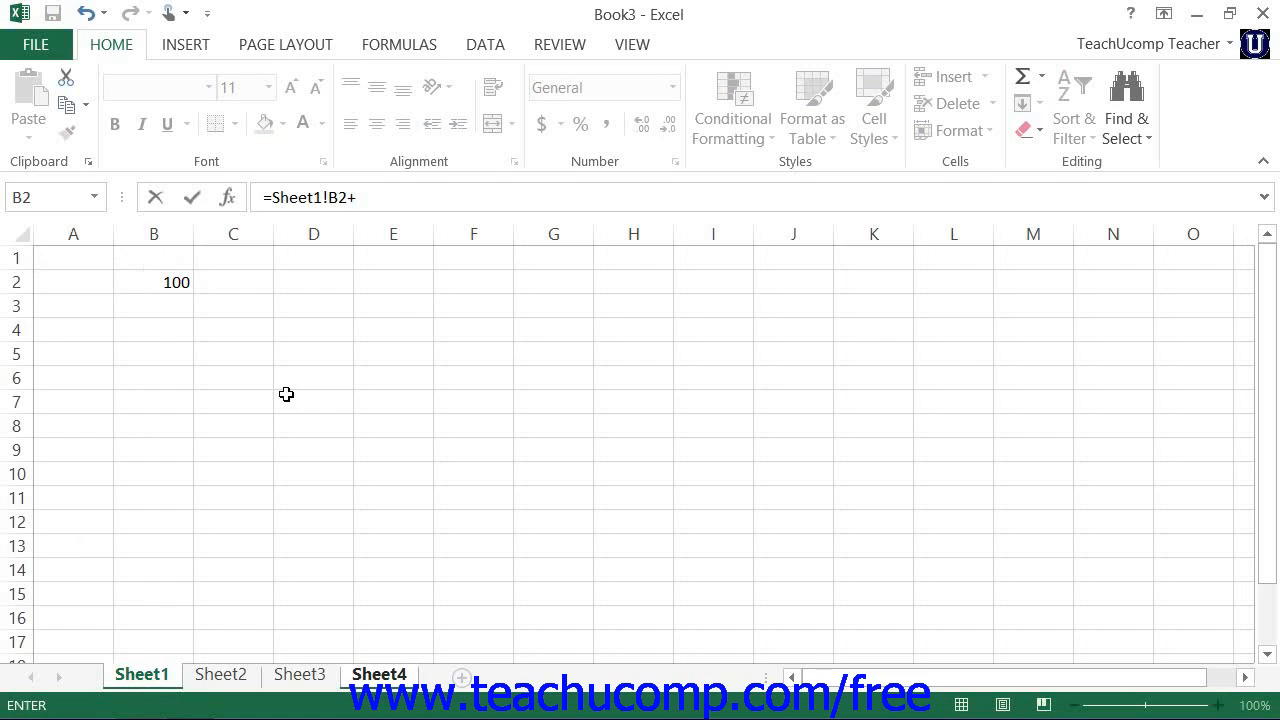
left_click(220, 672)
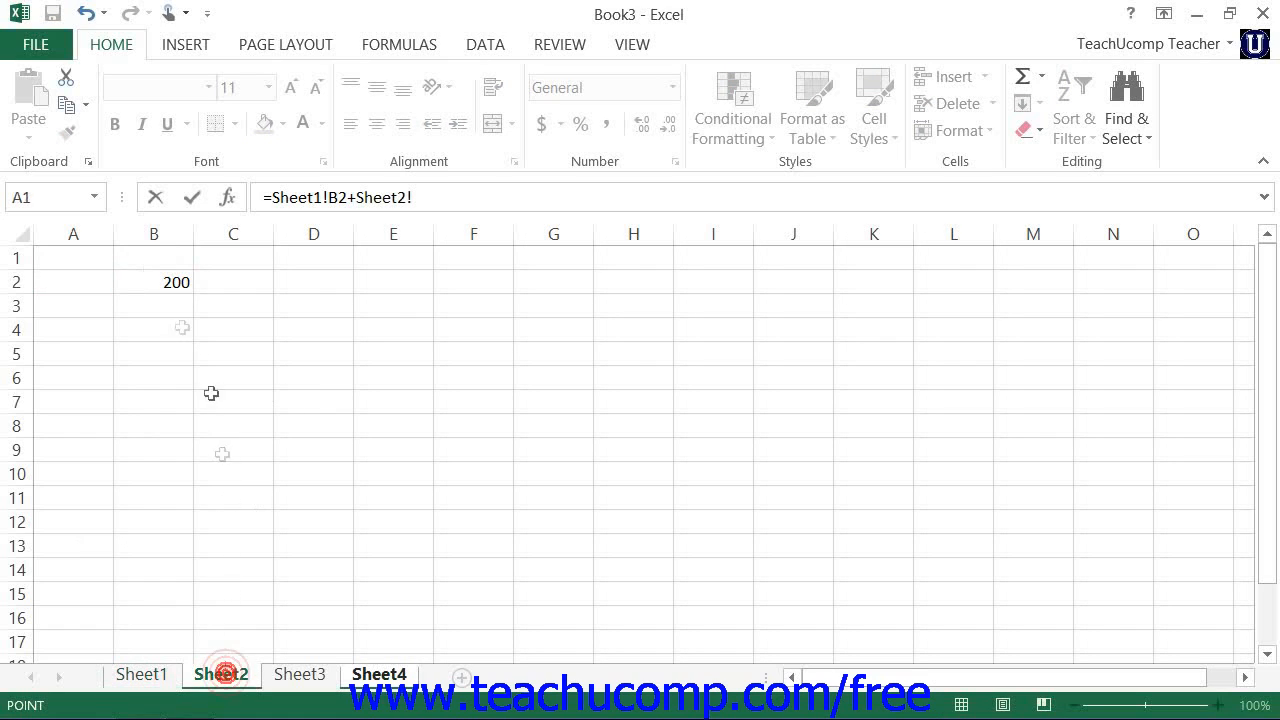
left_click(152, 282)
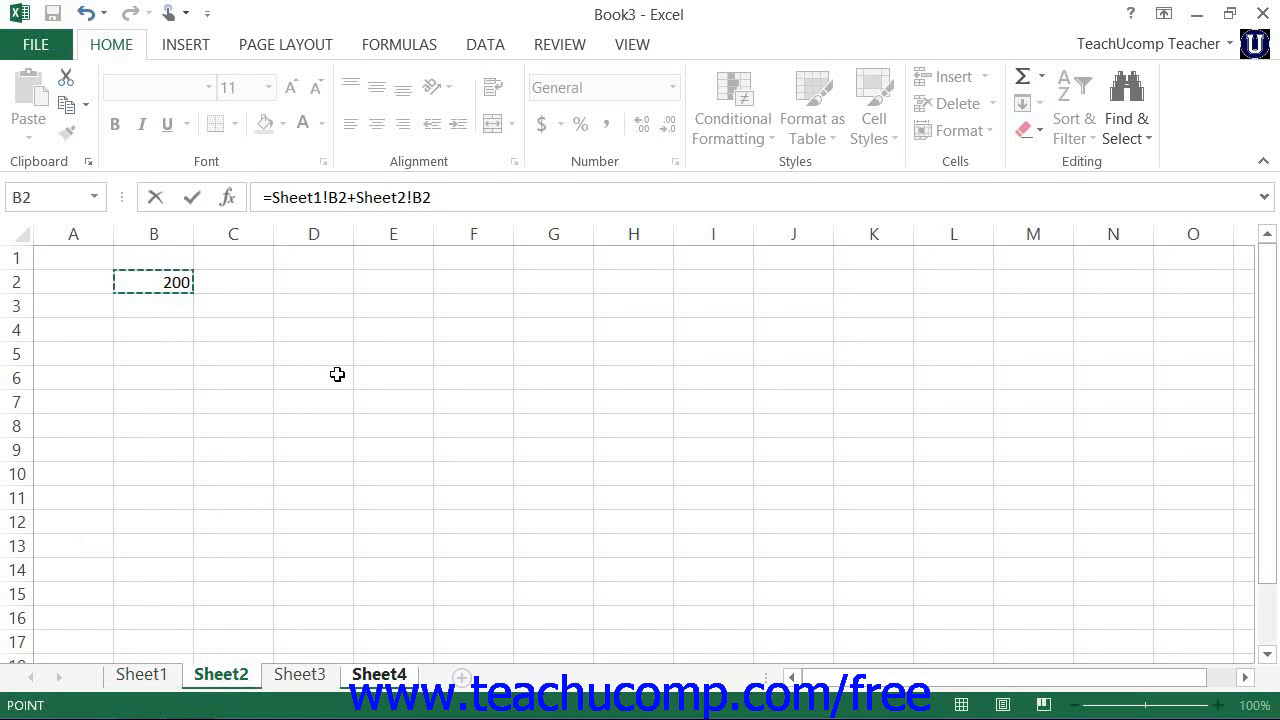
type("+")
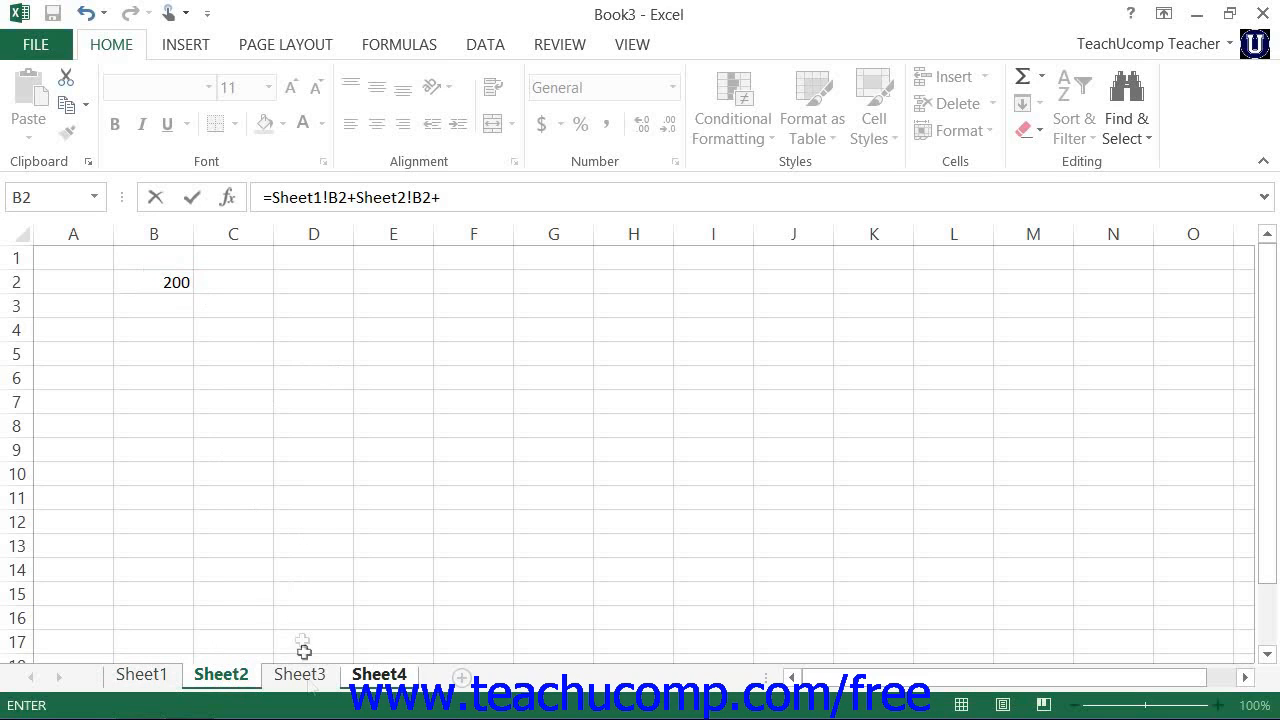
left_click(300, 672)
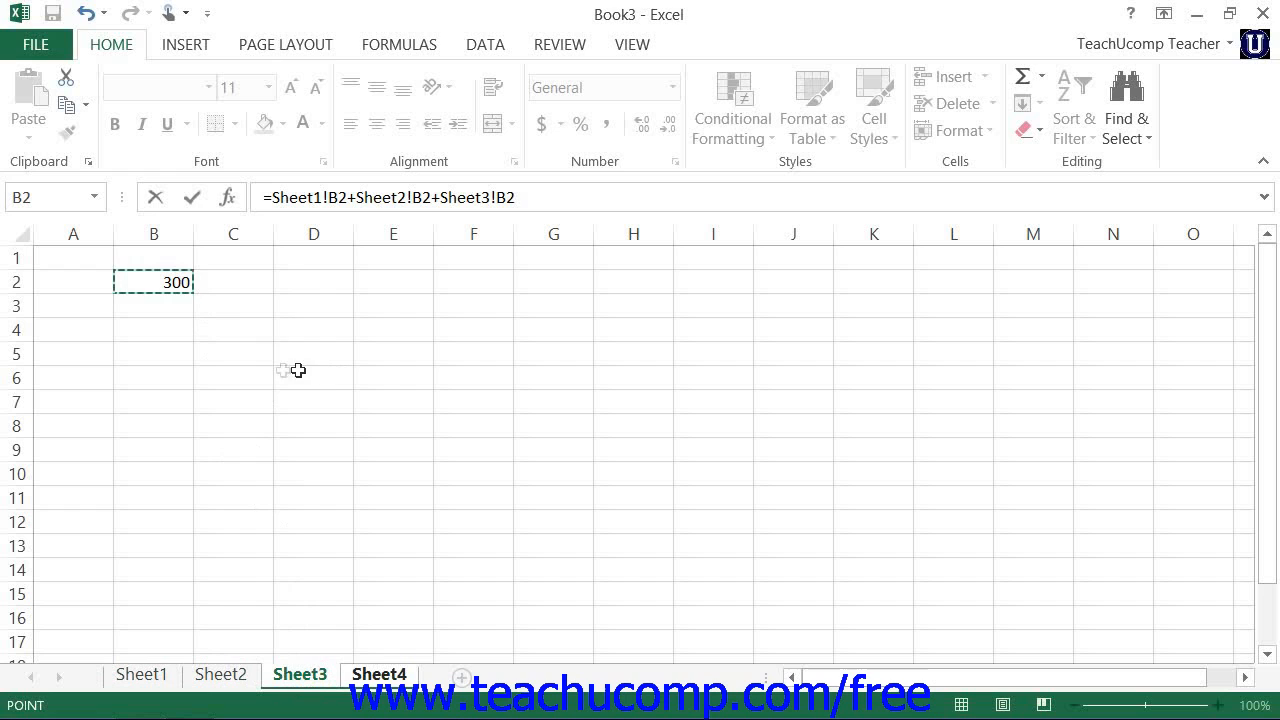
mouse_move(192, 198)
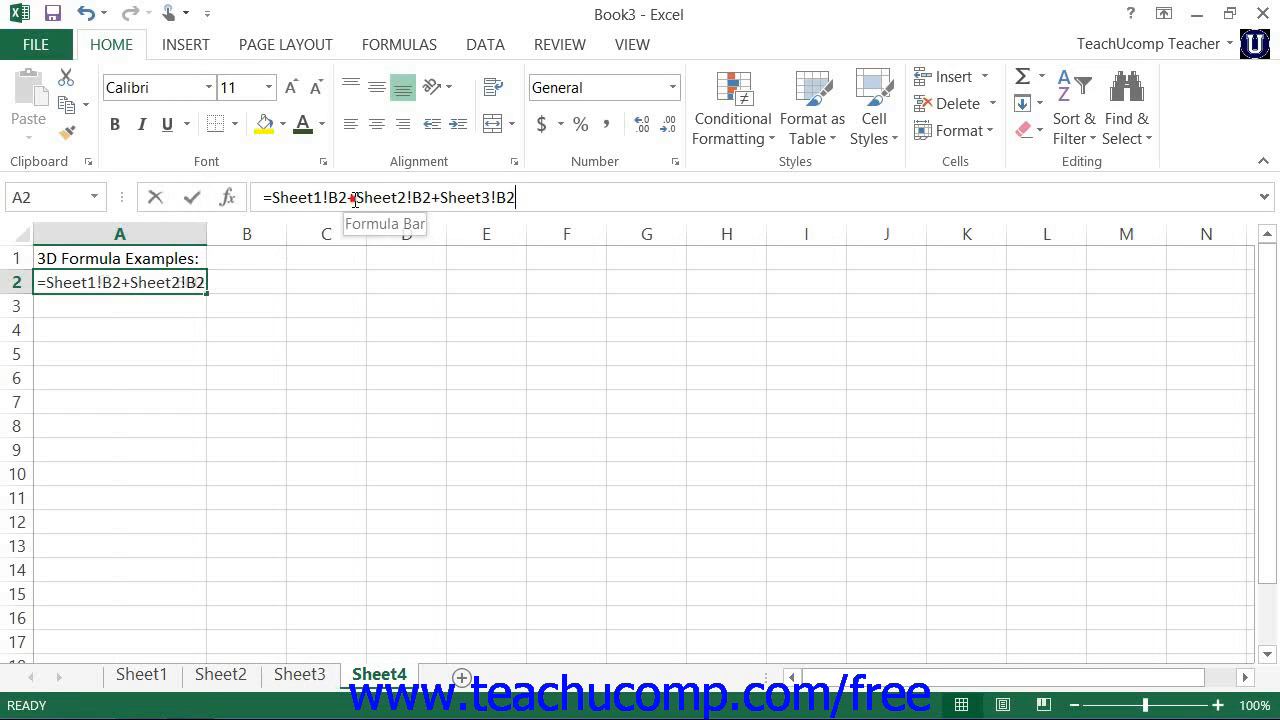
left_click(390, 198)
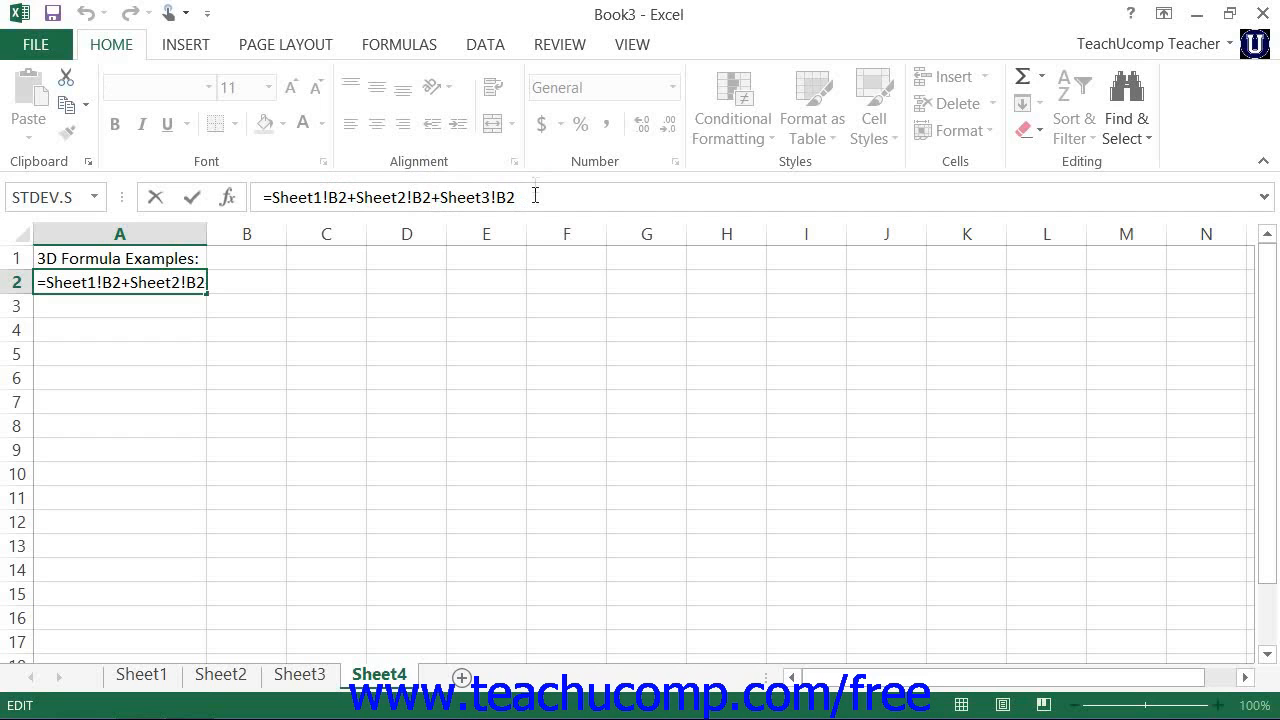
key("Return")
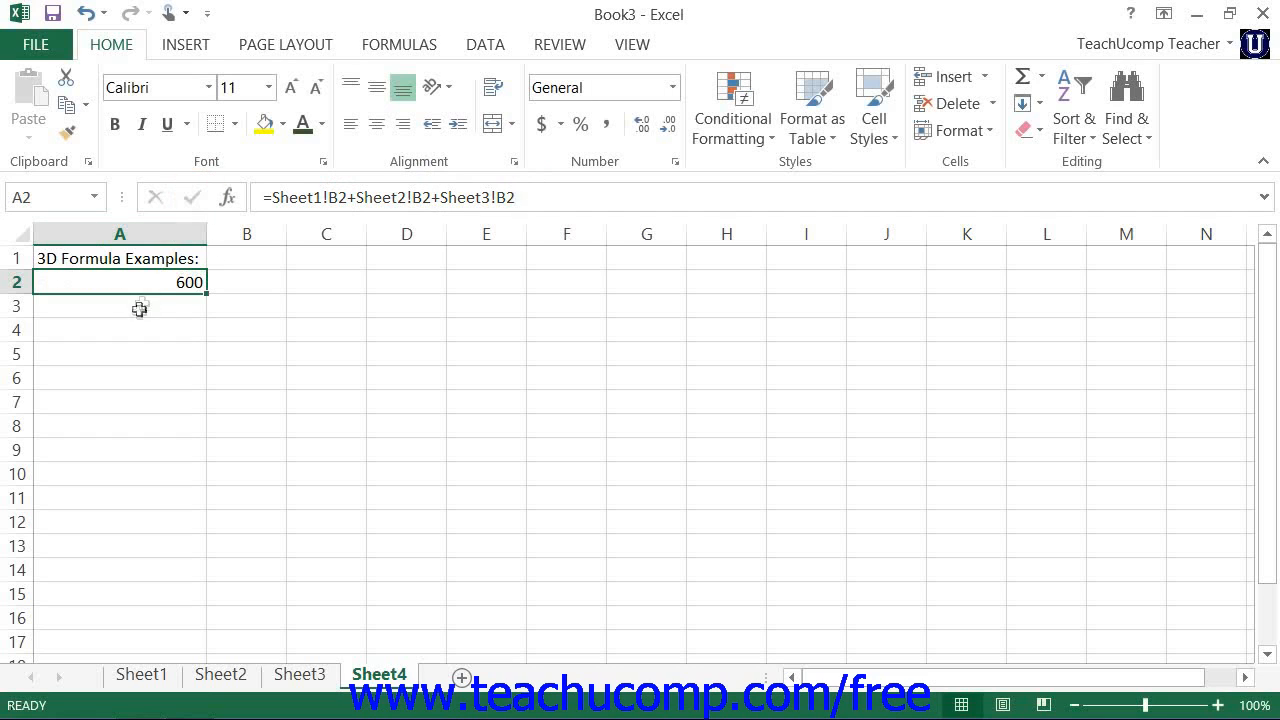
left_click(120, 306)
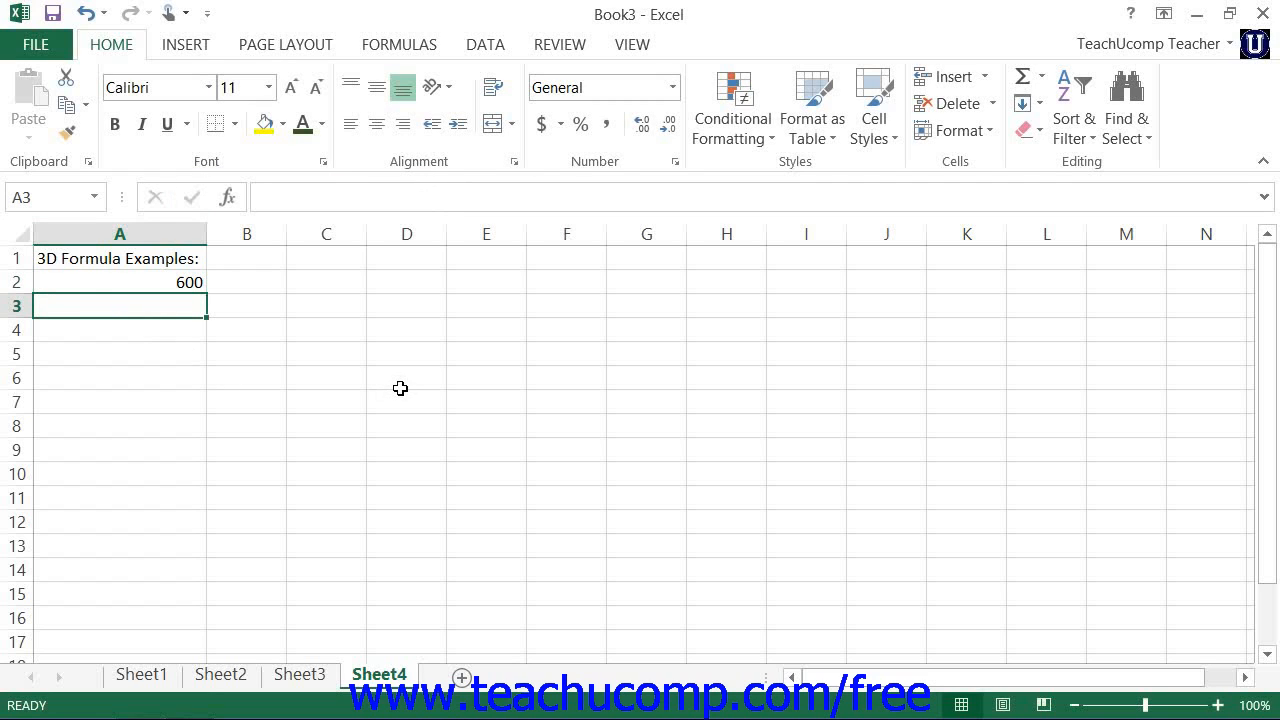
Step: Enter =SUM(Sheet1:Sheet3!B2) in A3 giving 600, and compare it with A2's formula
type("=SUM(")
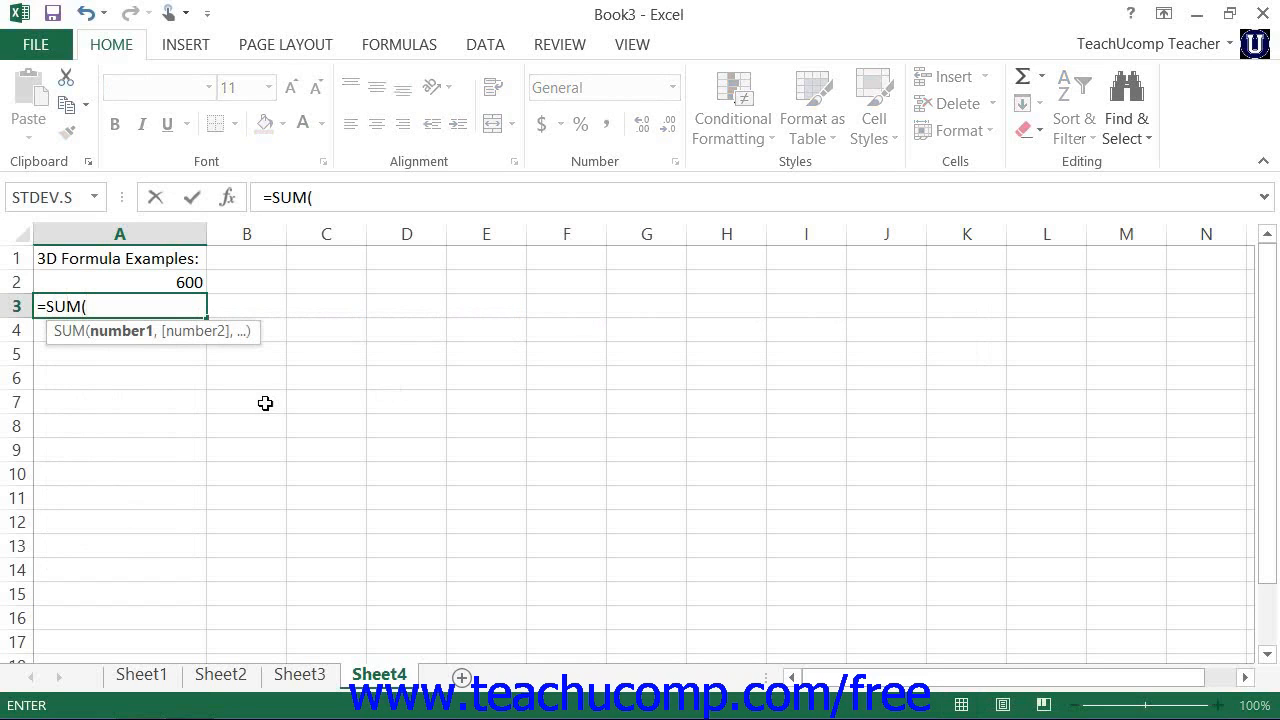
left_click(140, 672)
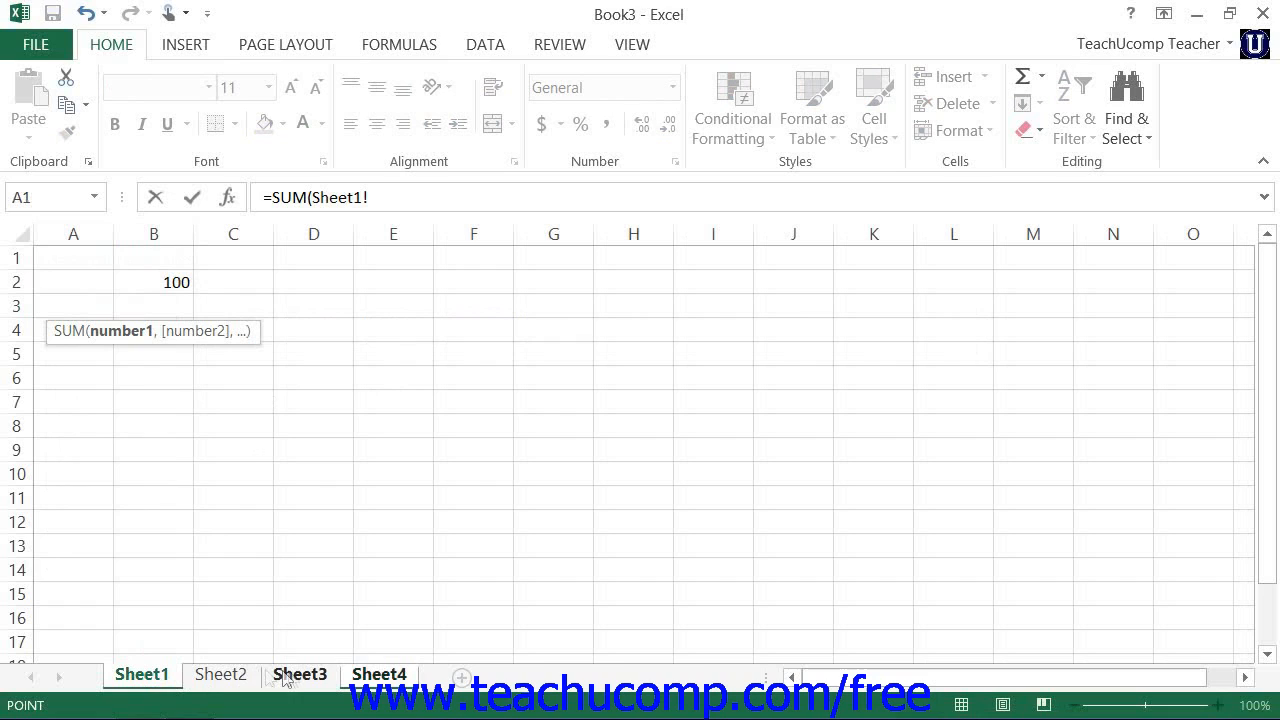
left_click(300, 672)
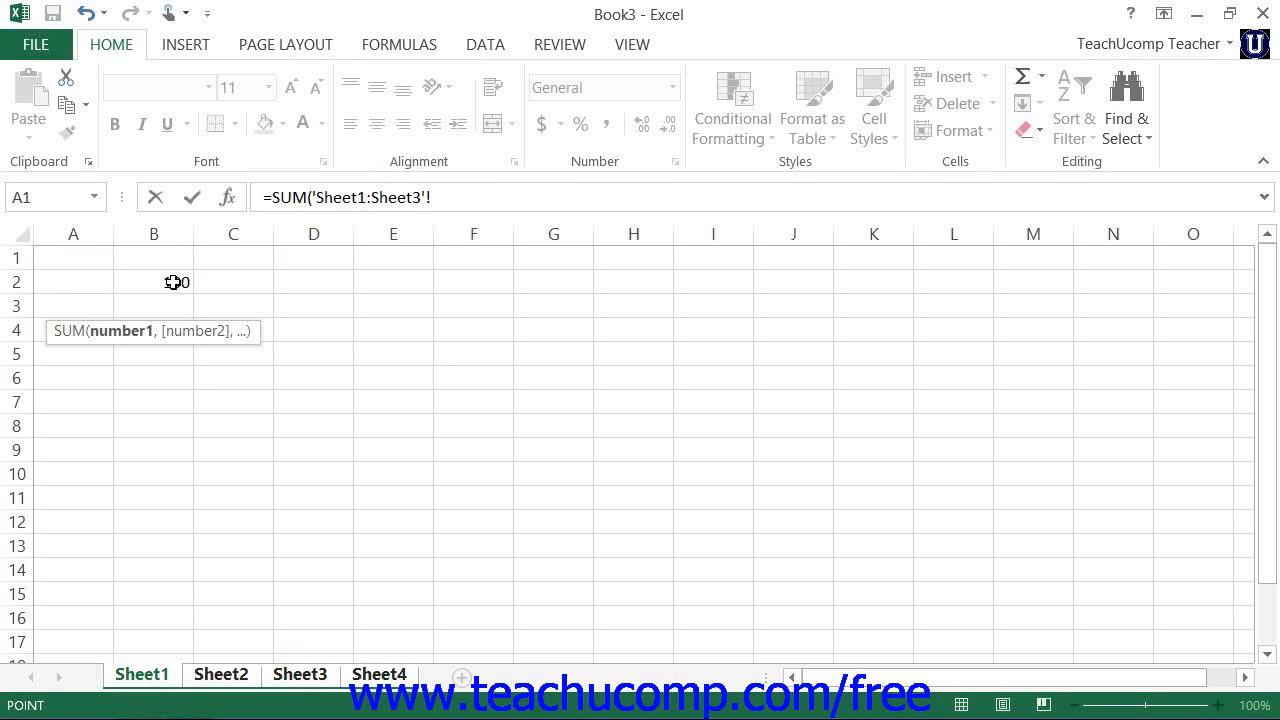
left_click(154, 282)
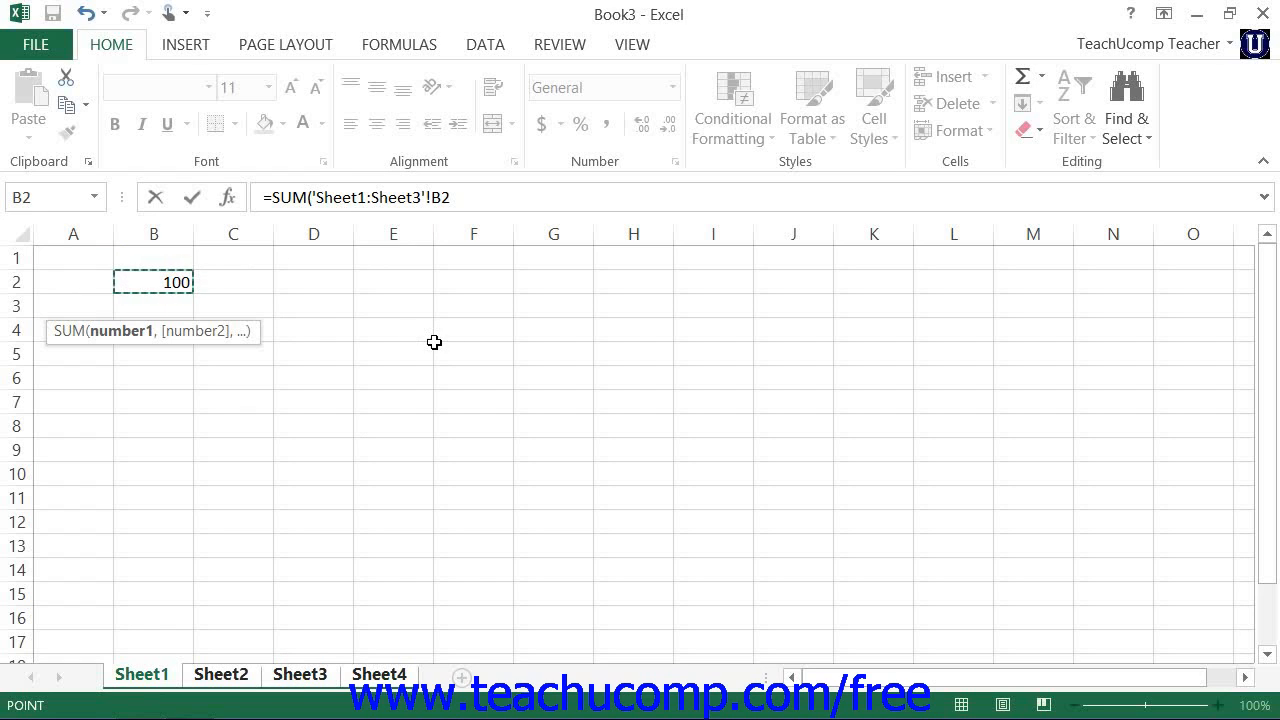
mouse_move(192, 198)
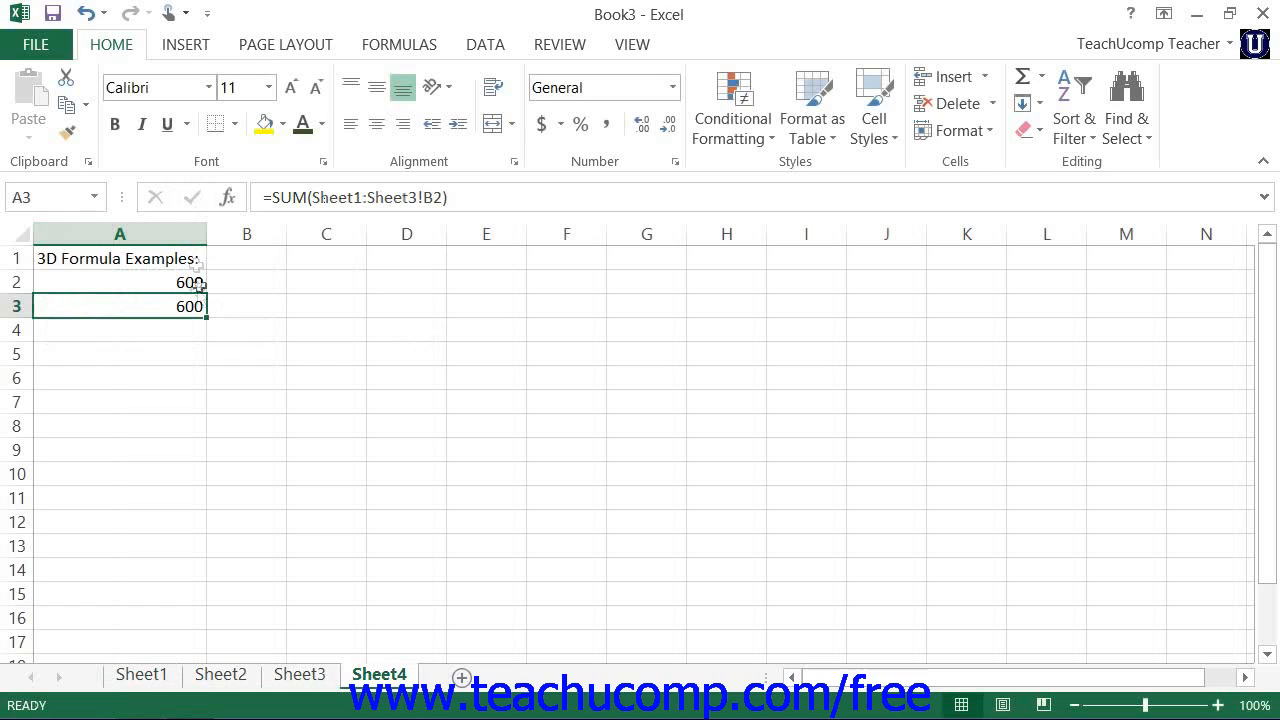
left_click(120, 282)
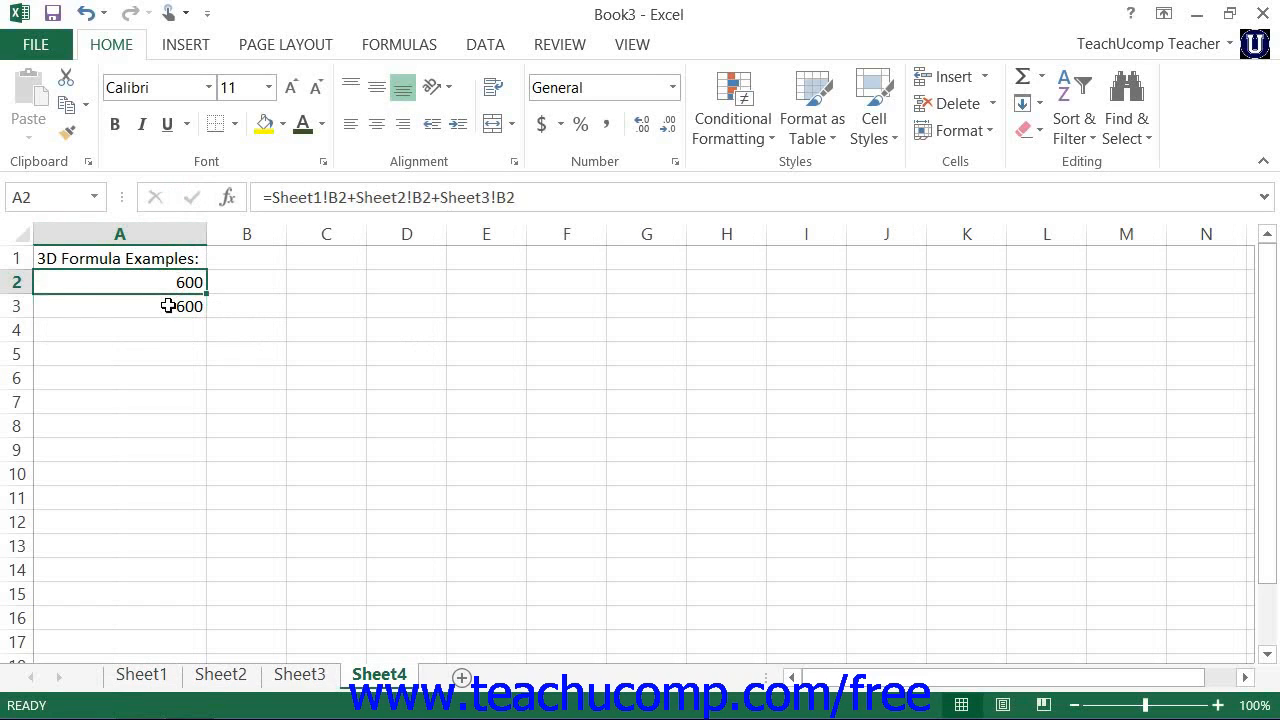
left_click(120, 306)
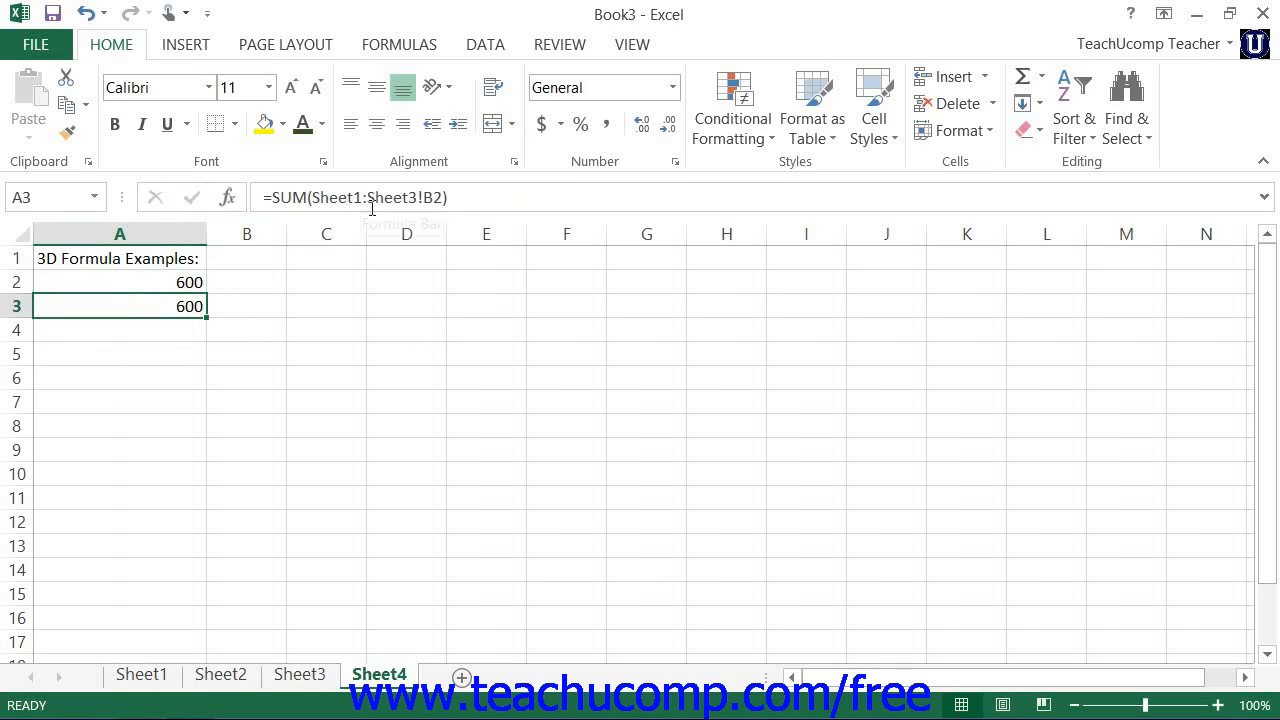
mouse_move(432, 308)
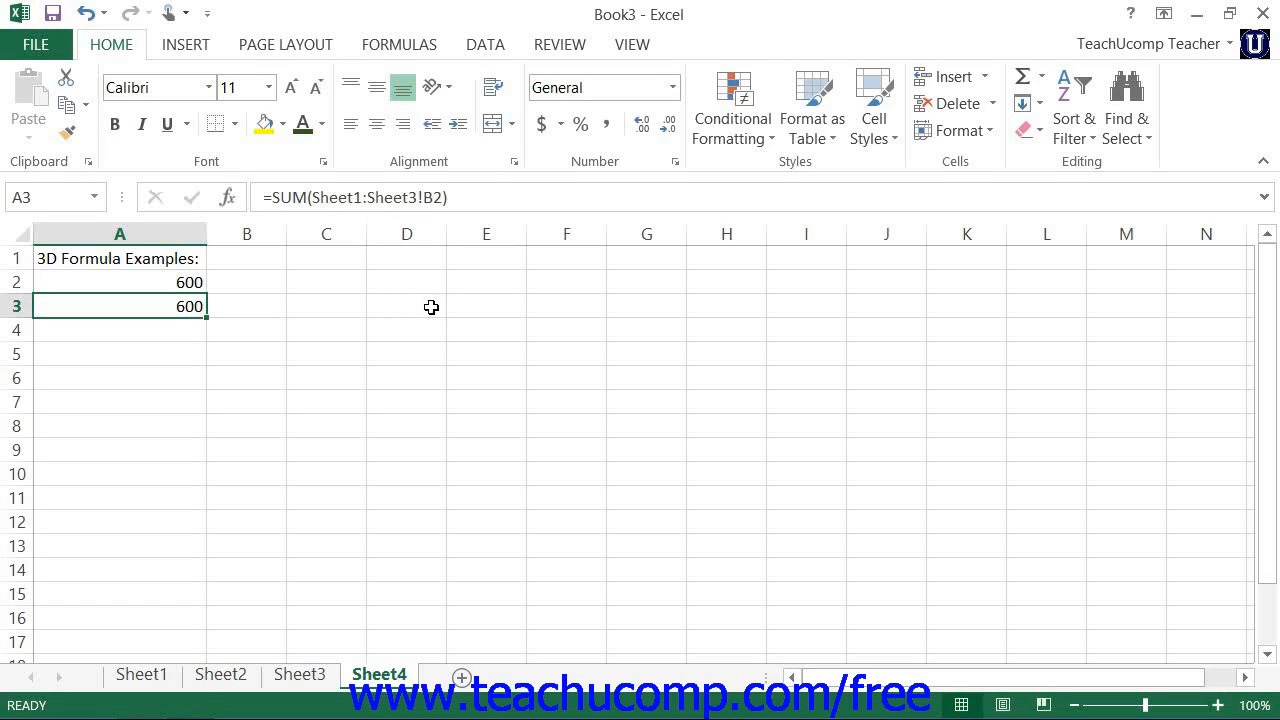
mouse_move(324, 200)
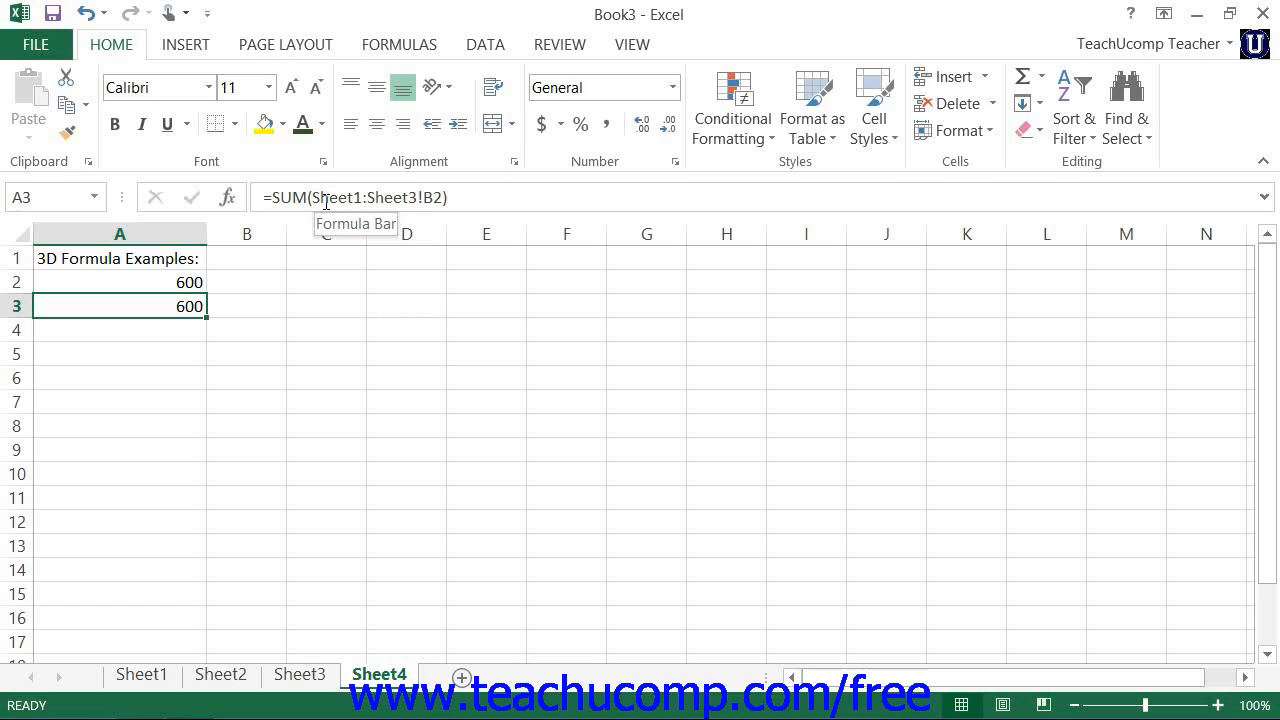
mouse_move(44, 352)
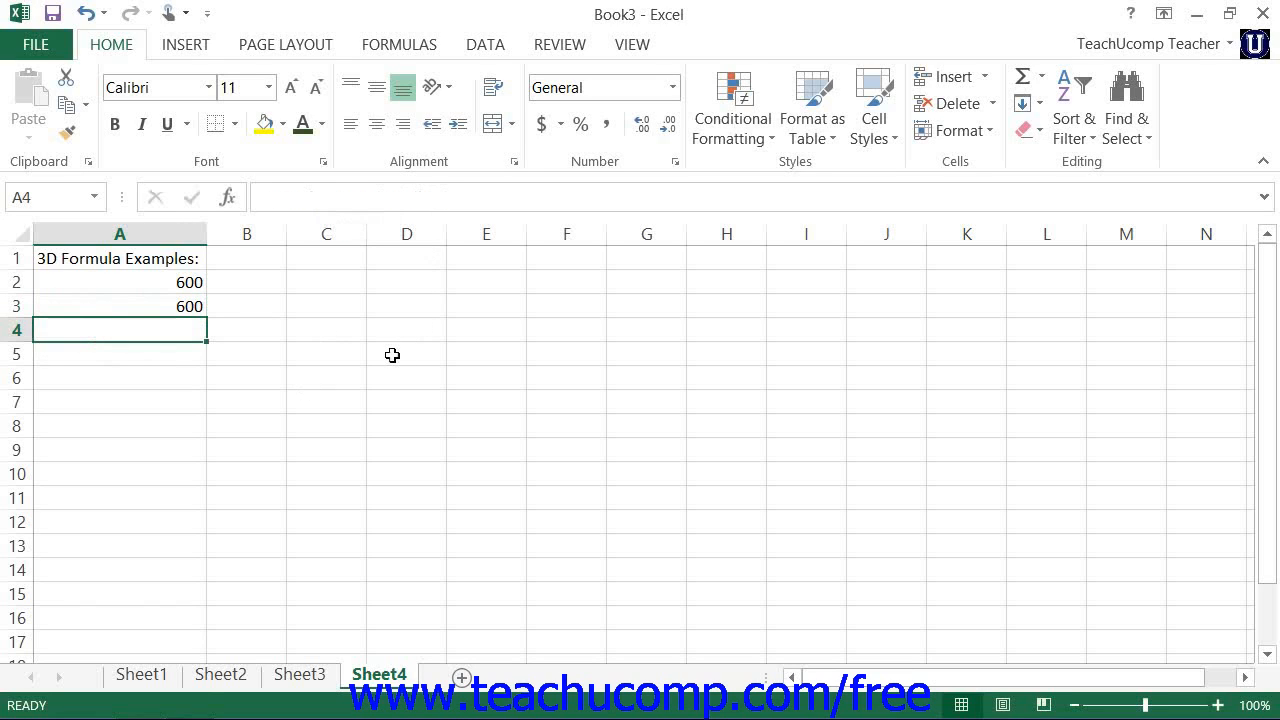
Step: Enter =SUM(Sheet1!B2,Sheet2!B2,Sheet3!B2) in A4 giving 600, and compare it with A2
type("=")
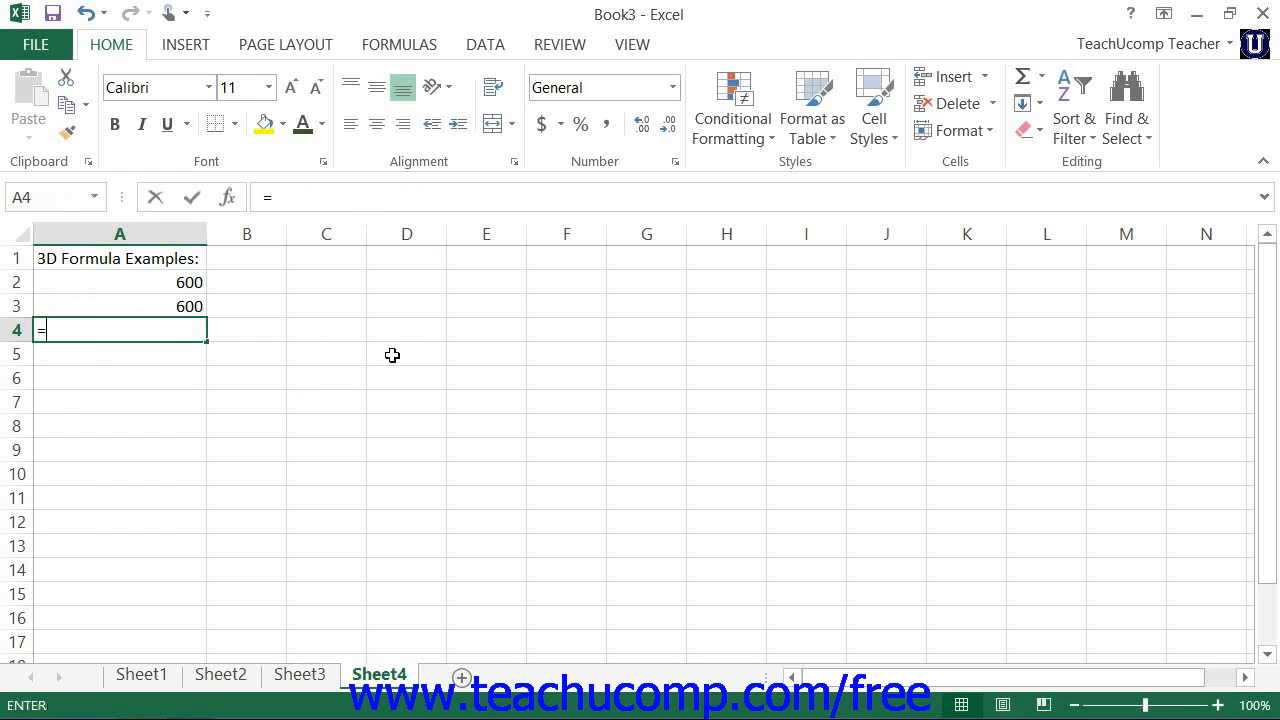
type("SUM(")
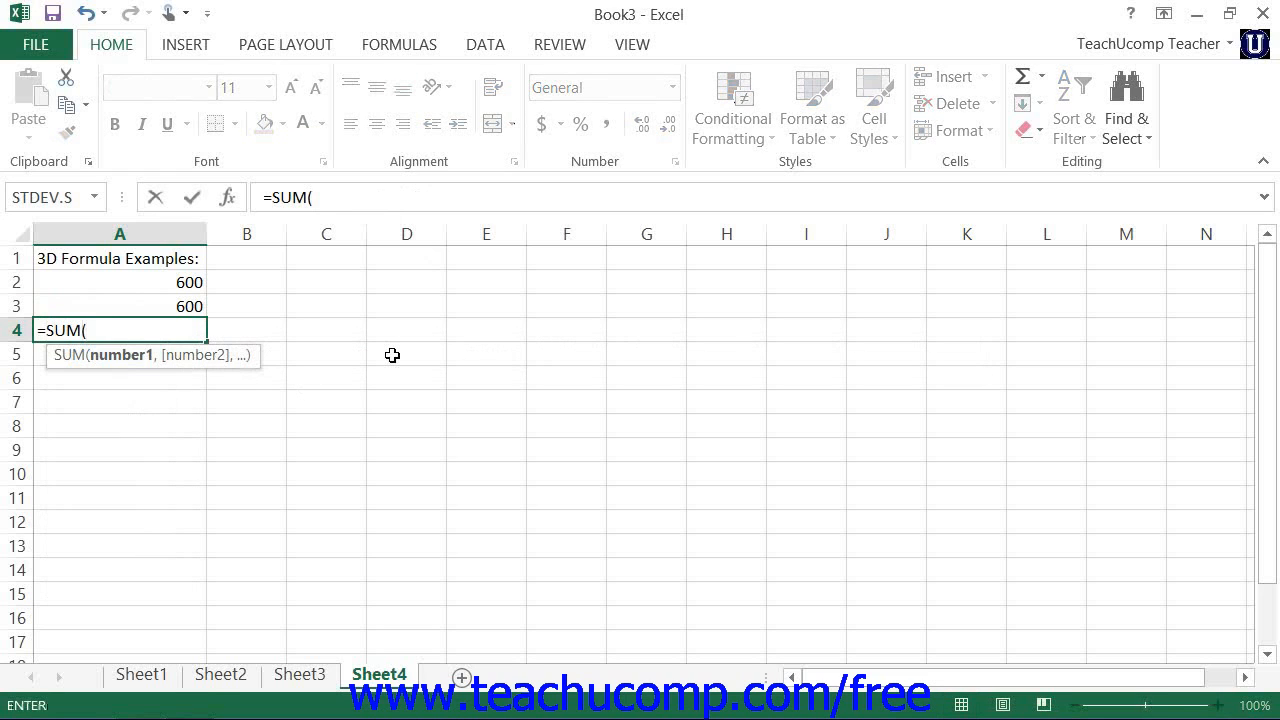
left_click(140, 672)
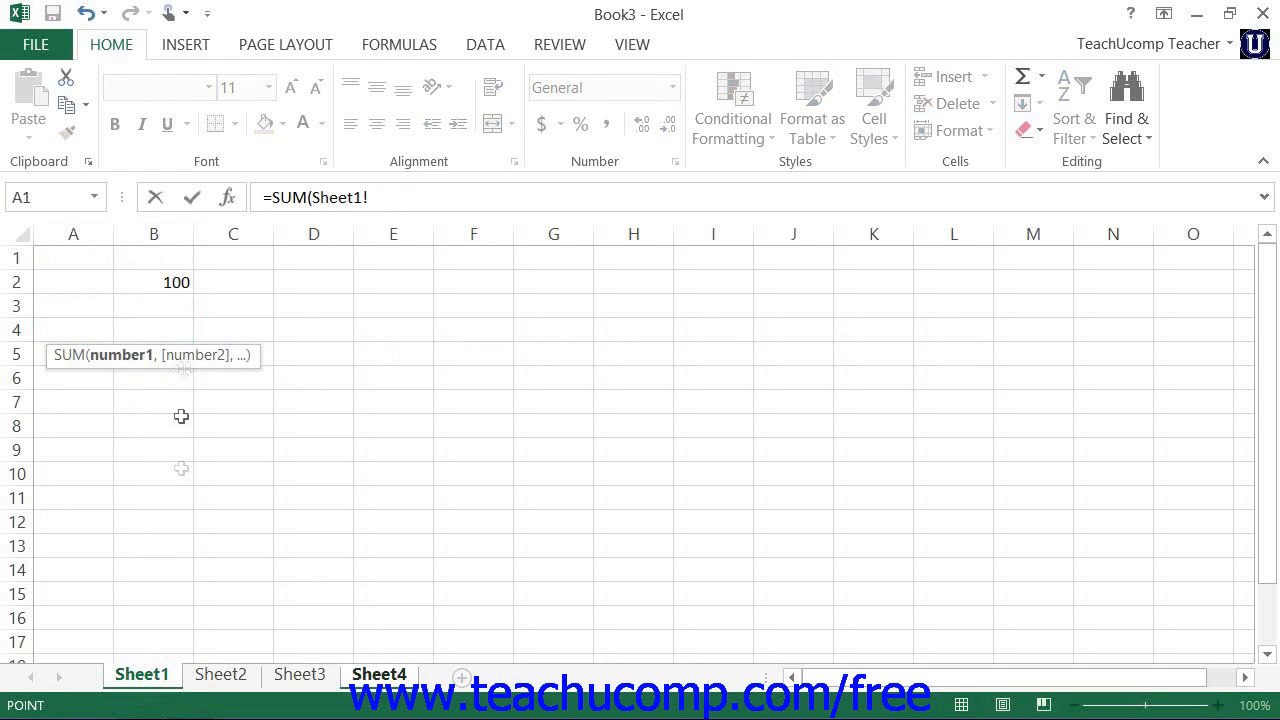
left_click(152, 282)
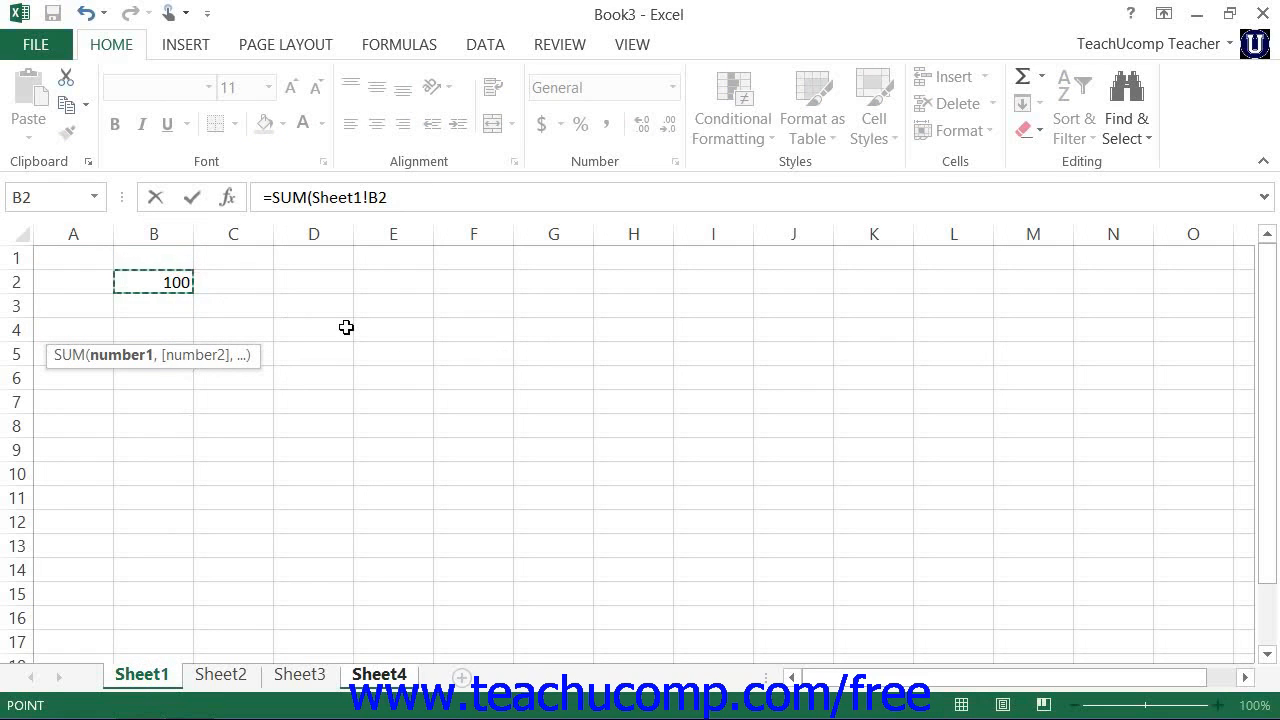
type(",")
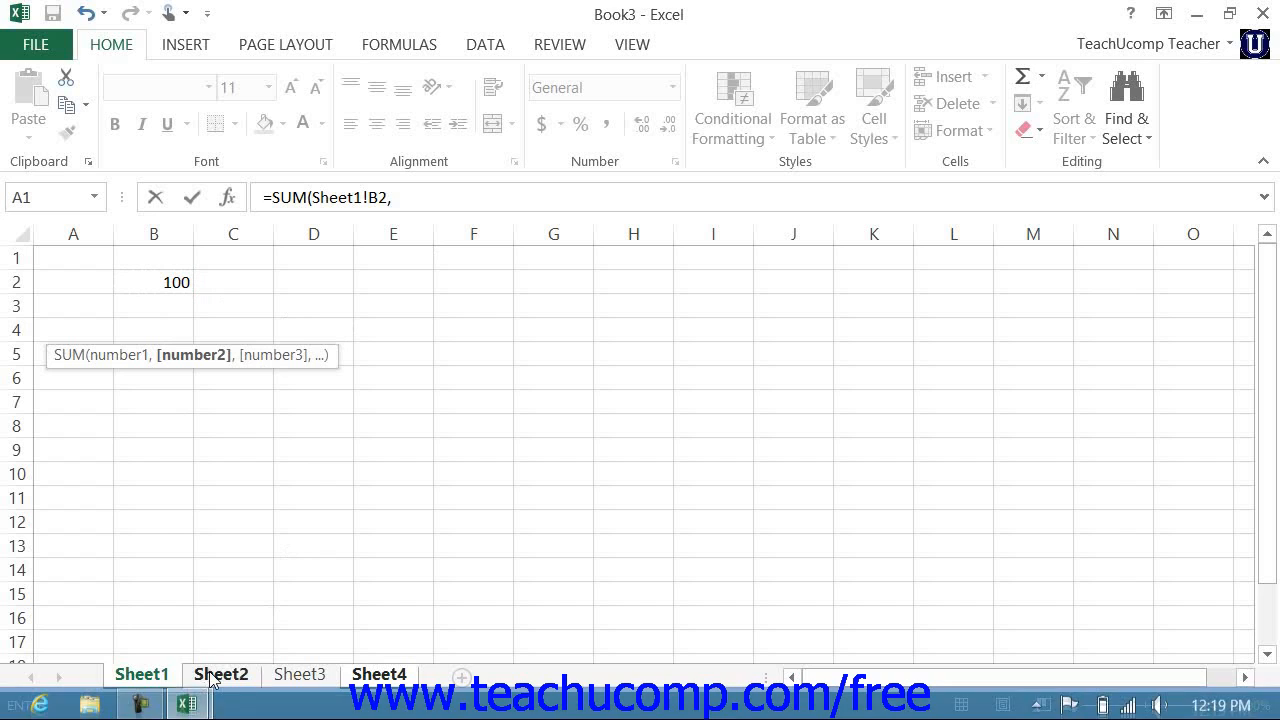
left_click(220, 672)
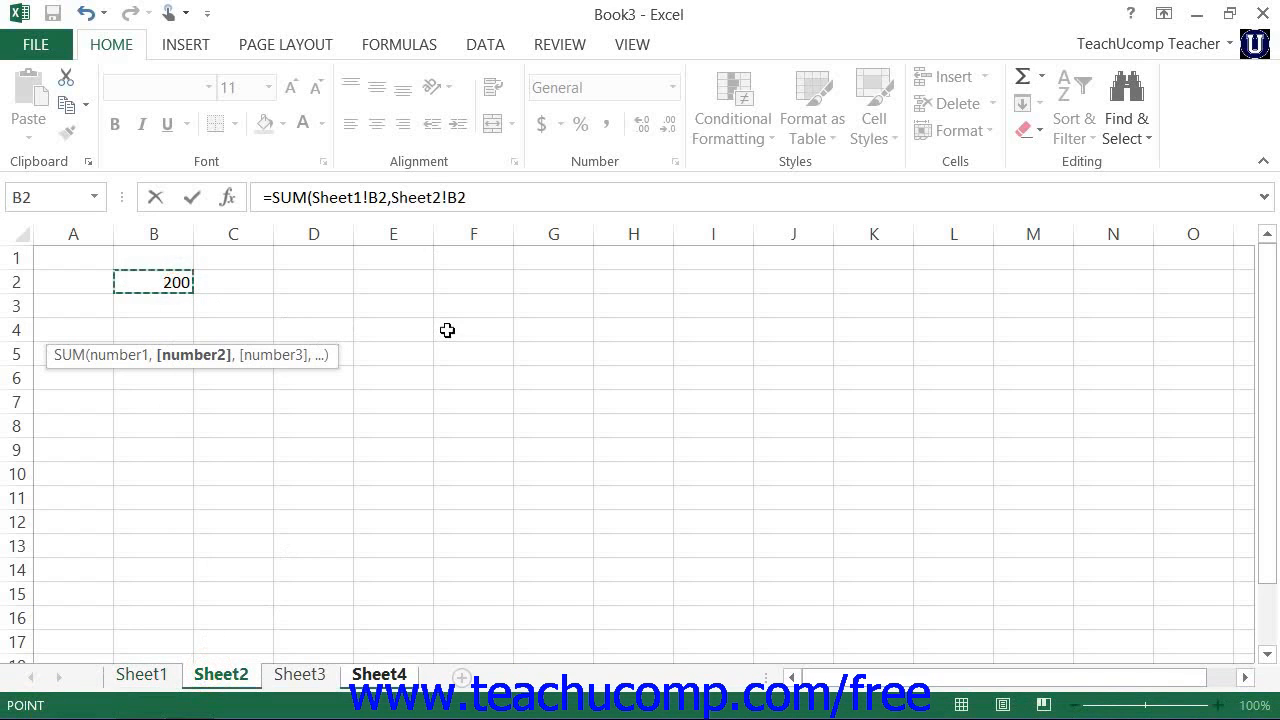
type(",Sheet3!B2)")
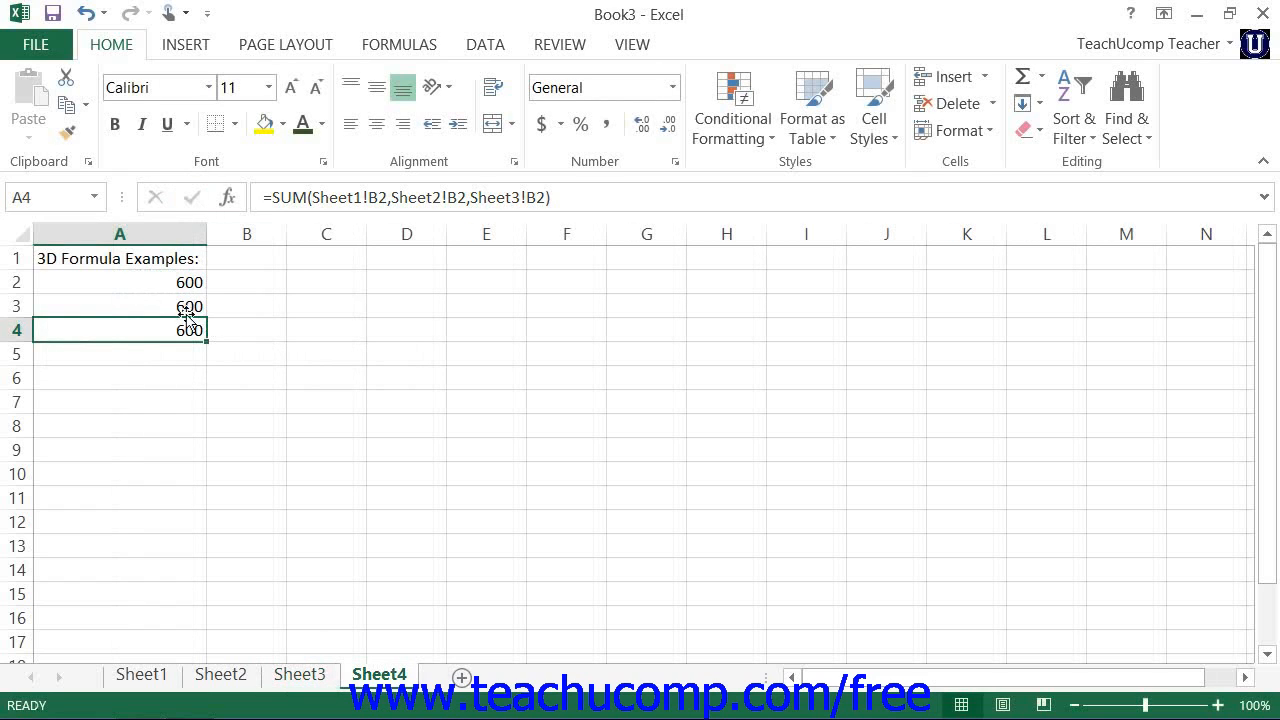
left_click(120, 280)
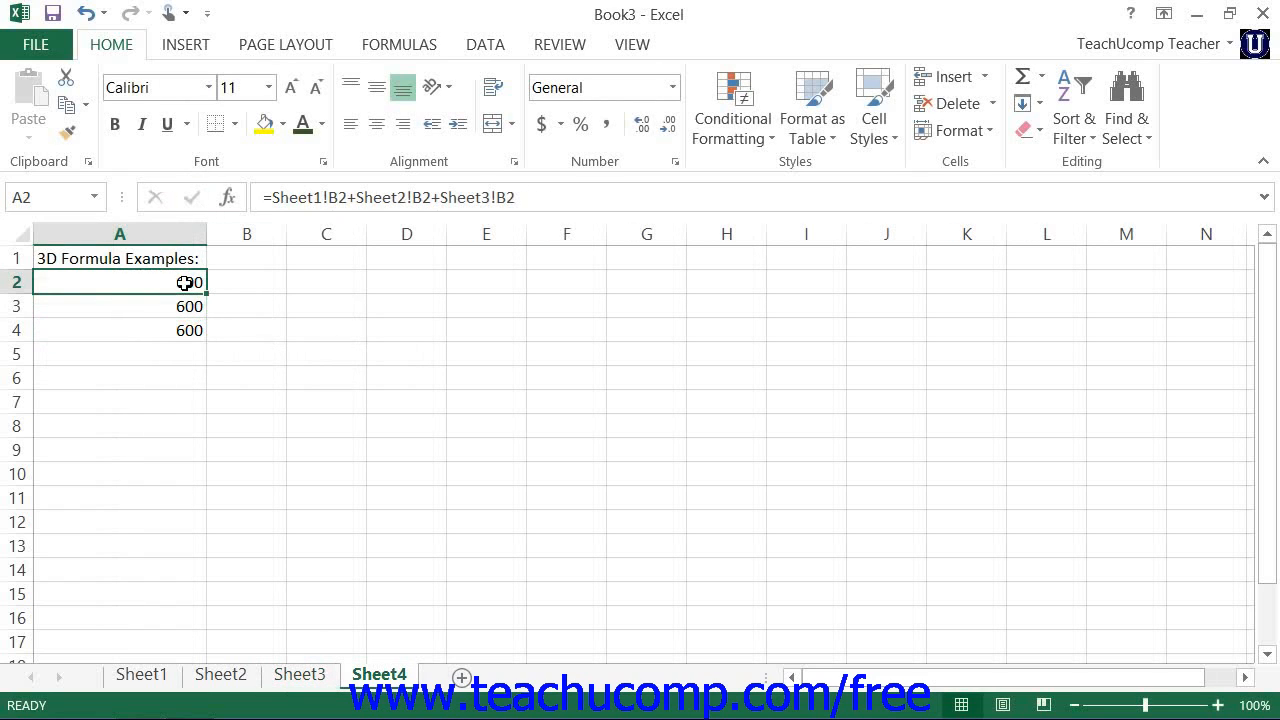
left_click(120, 330)
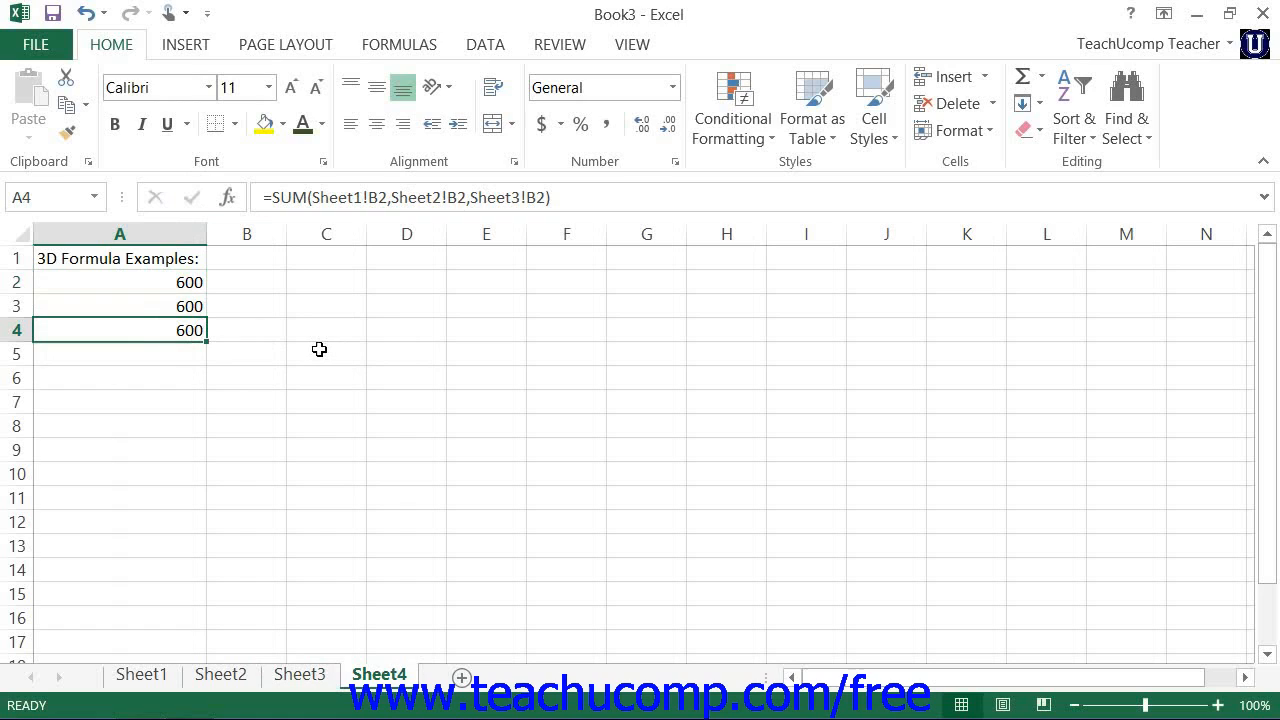